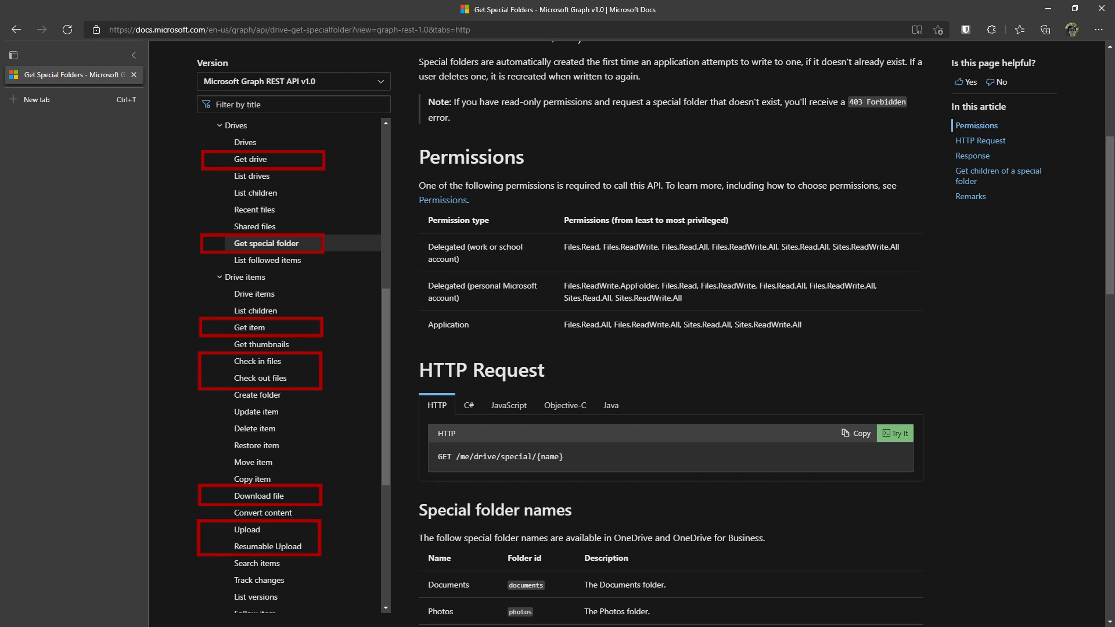
Review the Get special folder reference page's permissions and HTTP request sections
{"action": "left_click", "coordinate": [260, 377]}
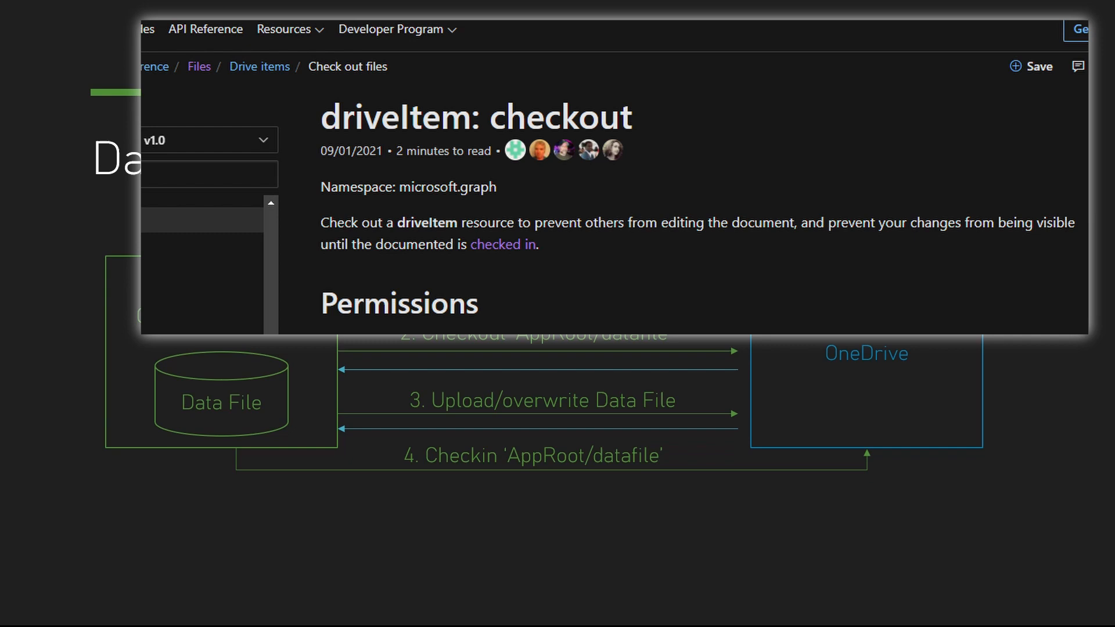
Go to the driveItem: checkout reference page under Drive items
{"action": "left_click", "coordinate": [266, 335]}
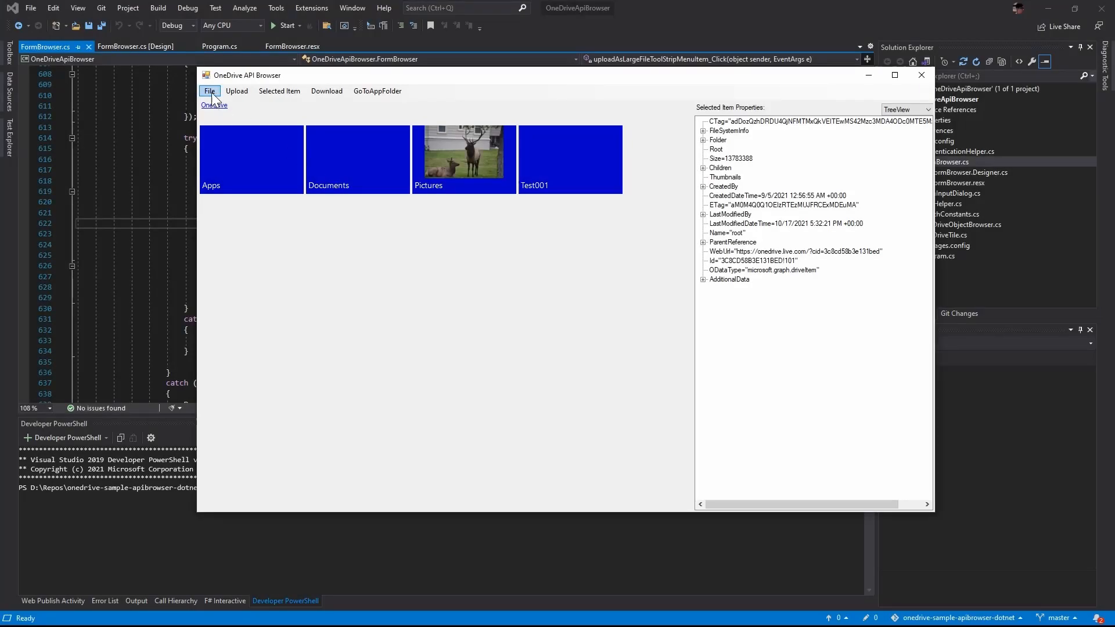
Browse the File and Upload menus, then show the Documents and Pictures folders' properties
{"action": "left_click", "coordinate": [210, 91]}
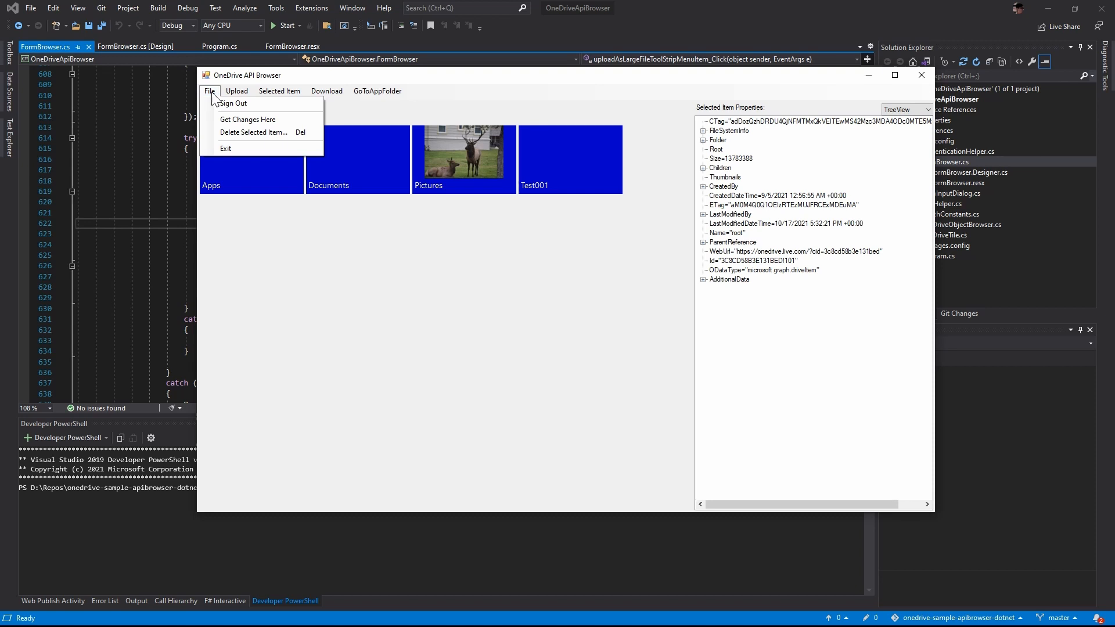
{"action": "left_click", "coordinate": [236, 91]}
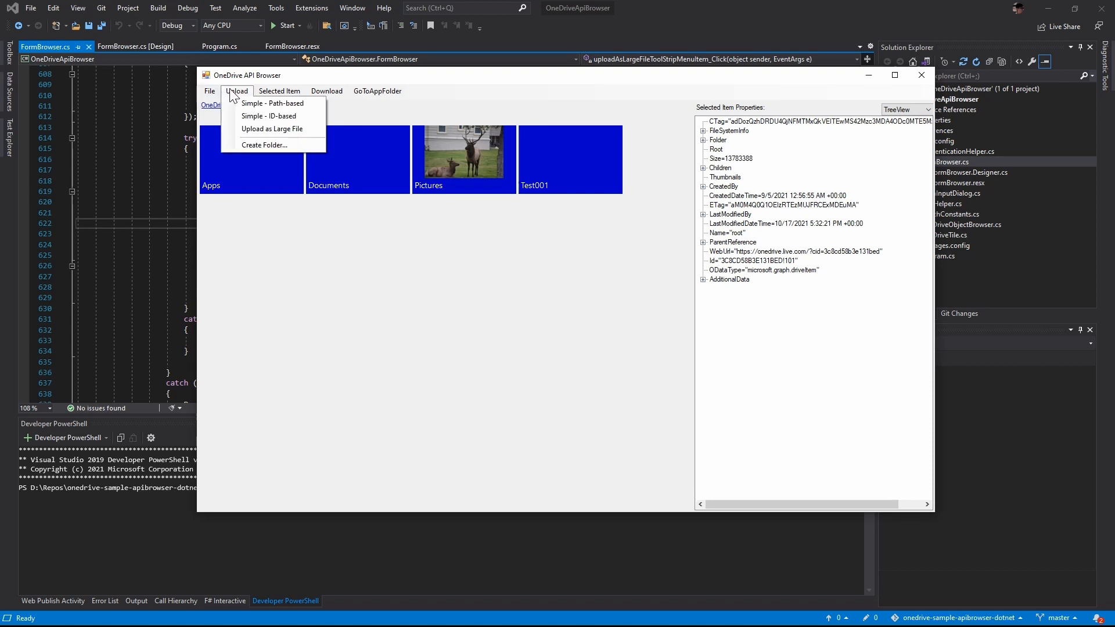
{"action": "left_click", "coordinate": [348, 278]}
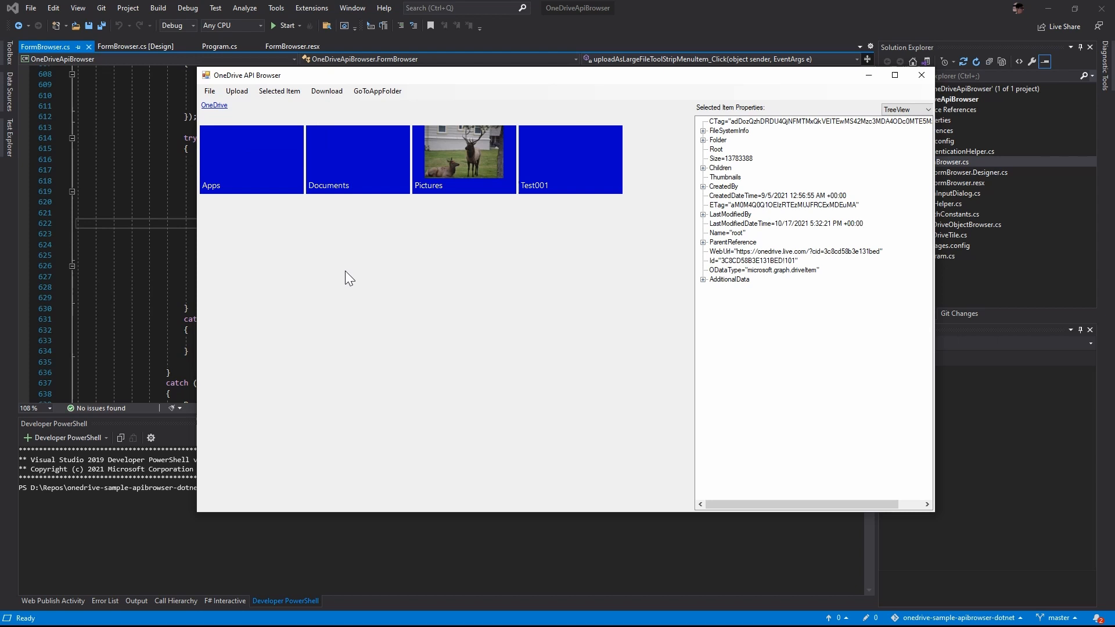
{"action": "left_click", "coordinate": [358, 159]}
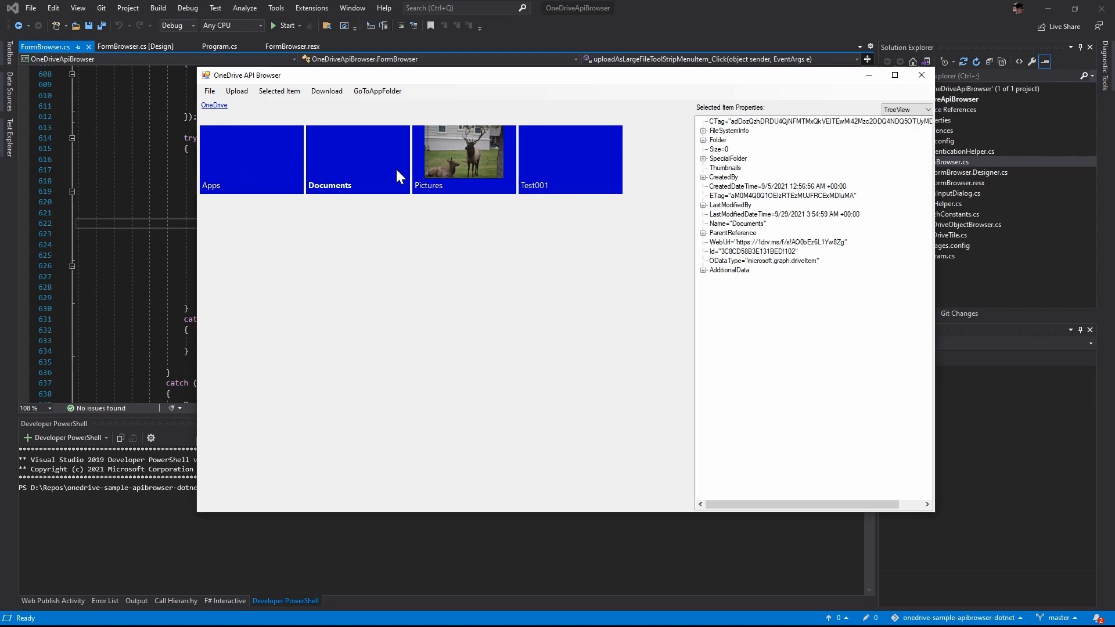
{"action": "left_click", "coordinate": [463, 157]}
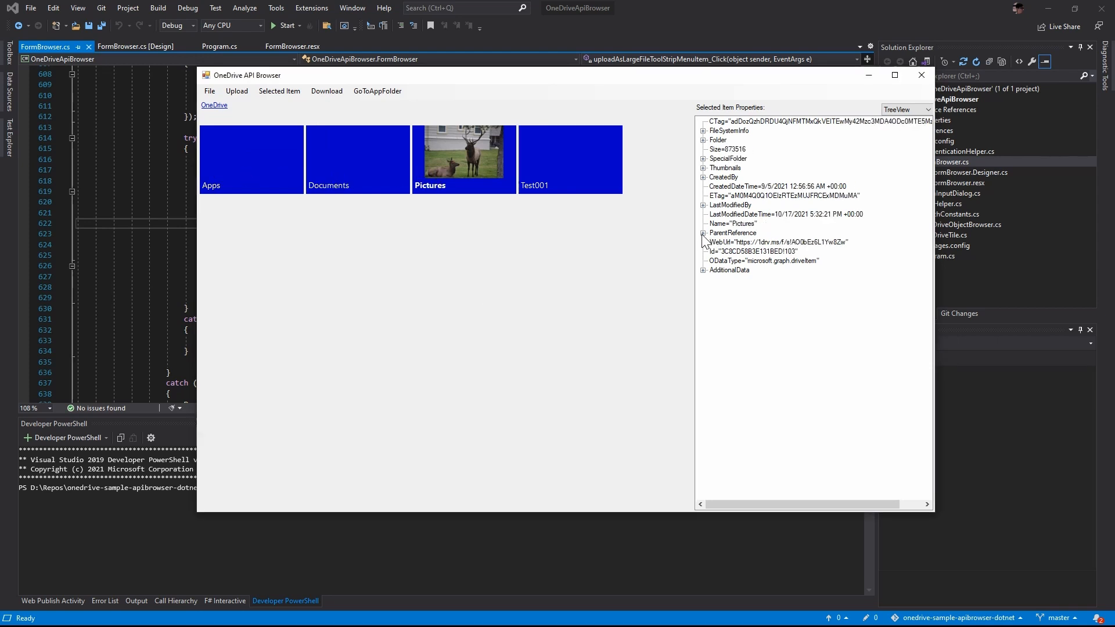
Expand the Pictures folder's ParentReference, AdditionalData and Folder details to see the child count
{"action": "left_click", "coordinate": [704, 233]}
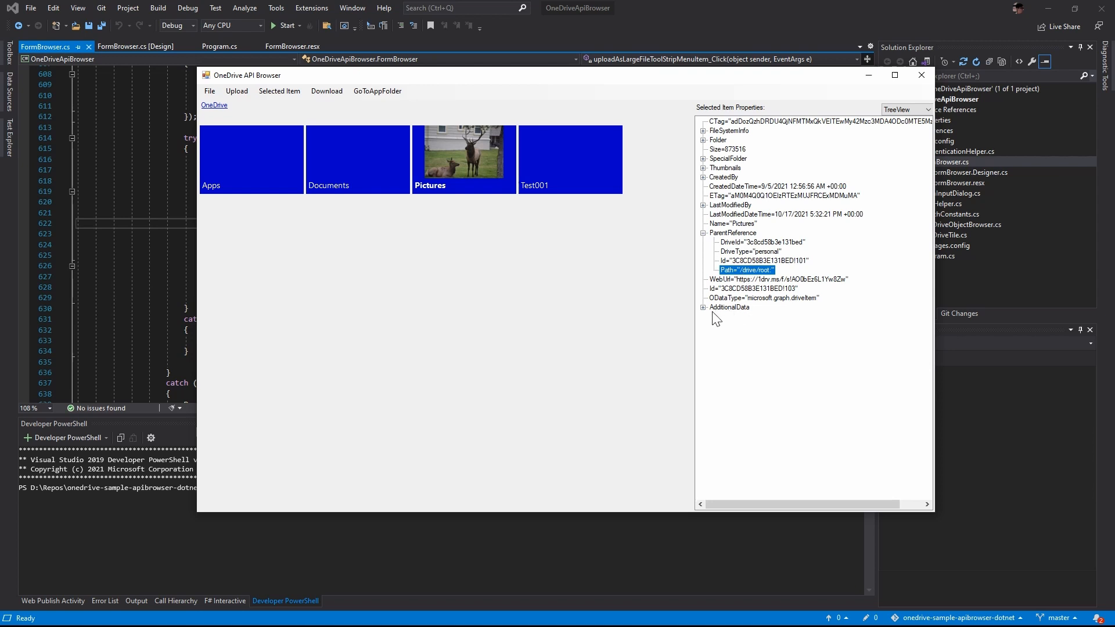
{"action": "left_click", "coordinate": [703, 307]}
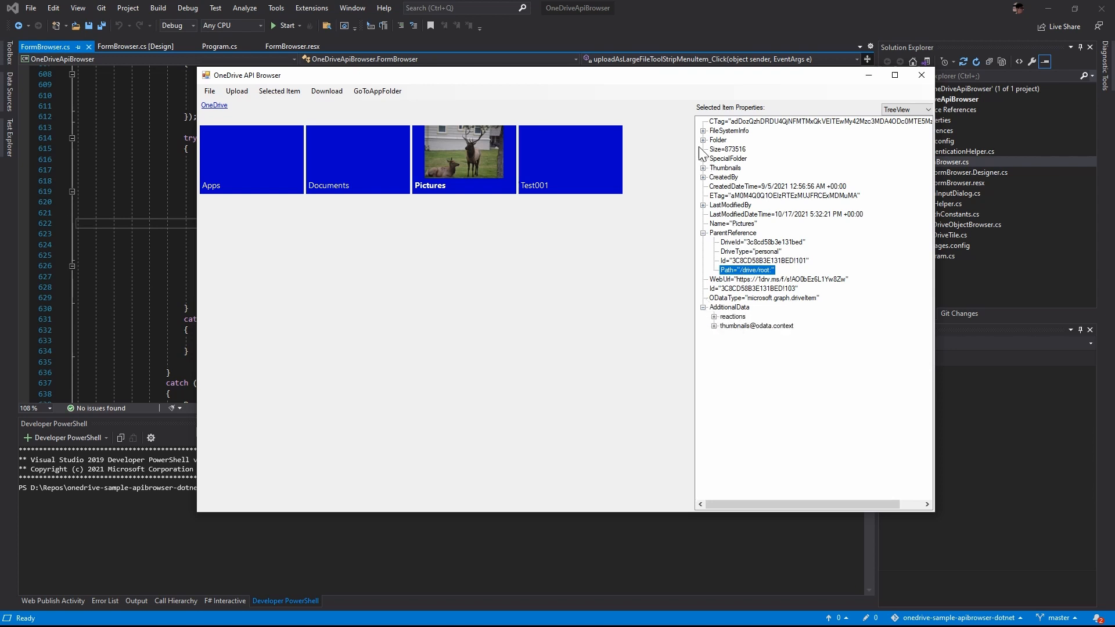
{"action": "left_click", "coordinate": [704, 140]}
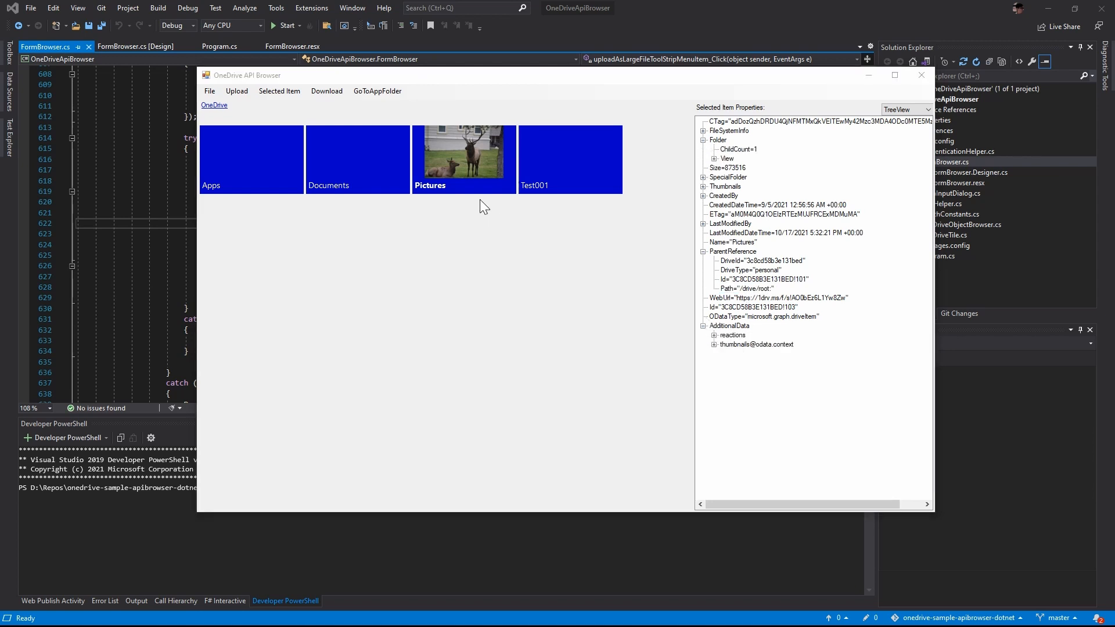
Enter Pictures, view _DSC0170.JPG's details, then navigate back up to the OneDrive root
{"action": "double_click", "coordinate": [463, 159]}
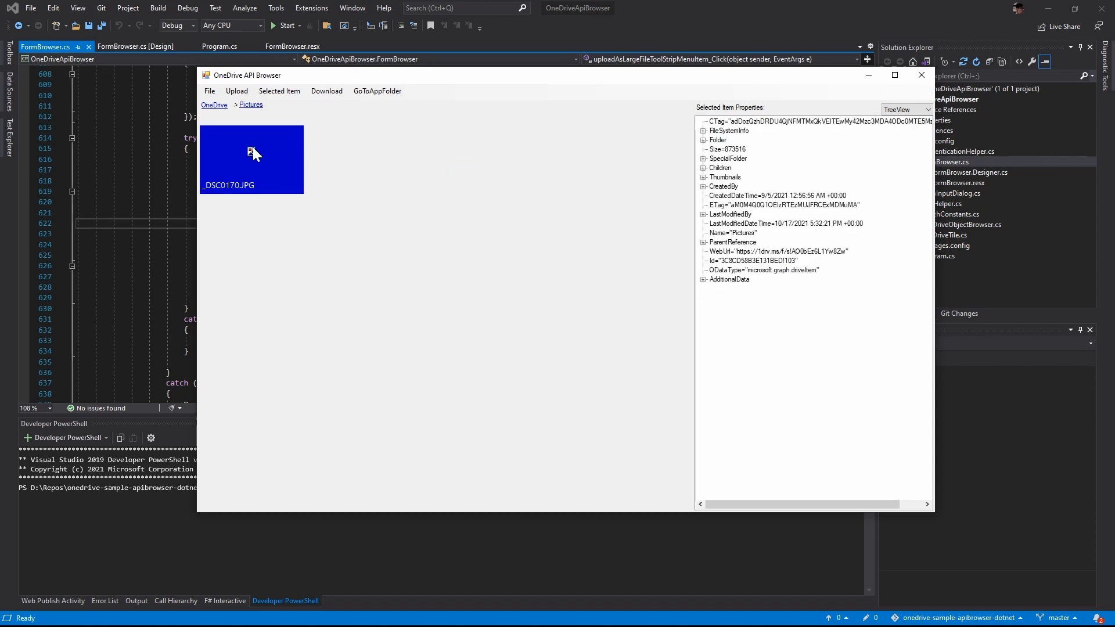
{"action": "double_click", "coordinate": [251, 160]}
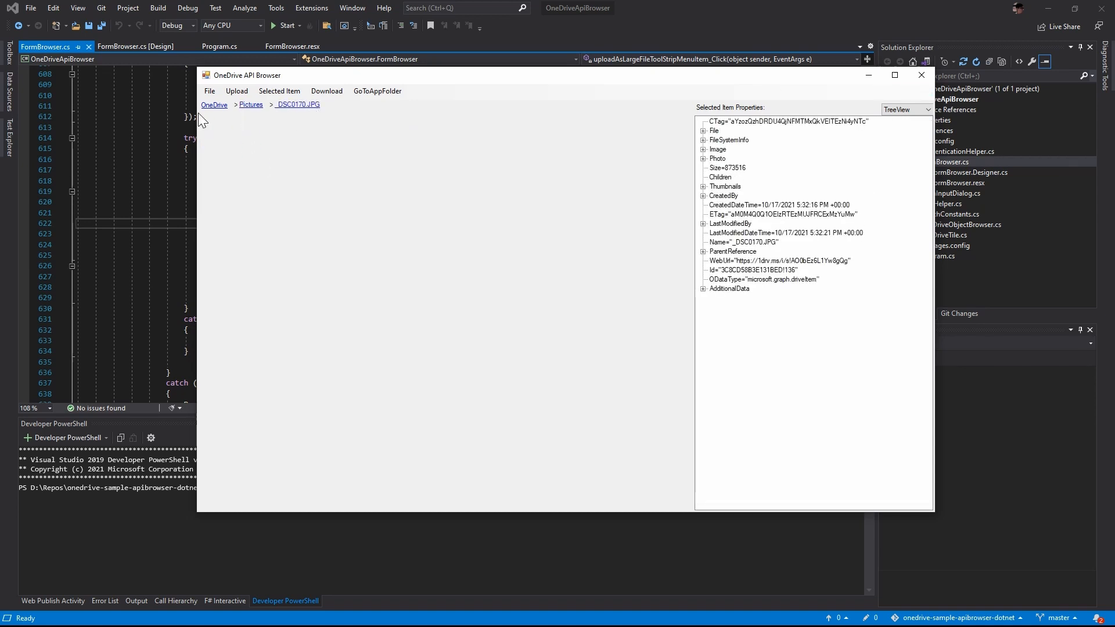
{"action": "left_click", "coordinate": [251, 105]}
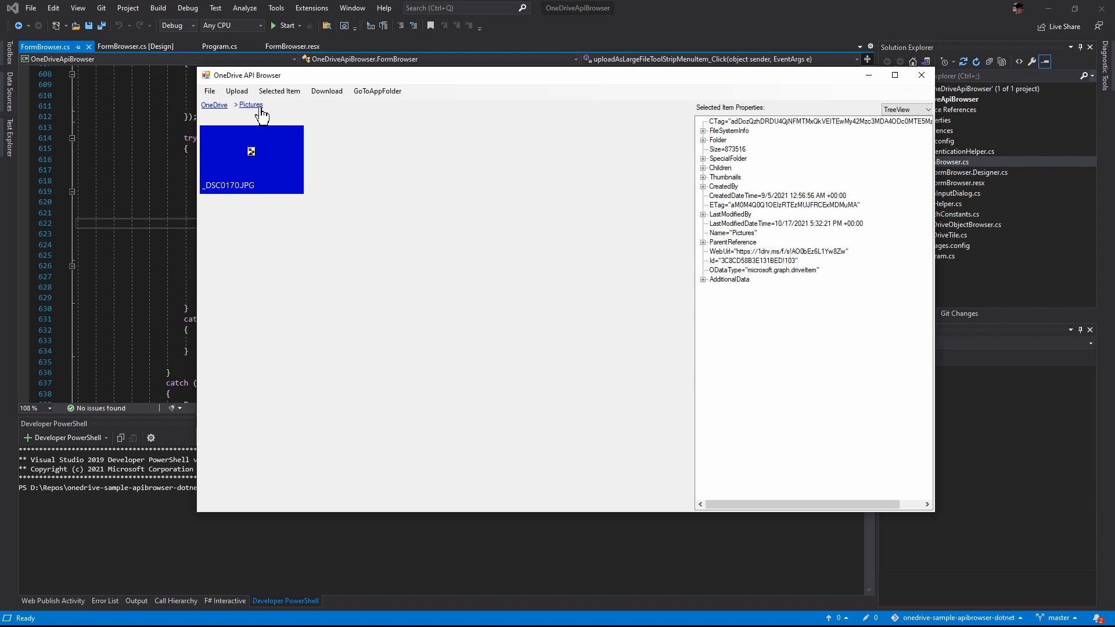
{"action": "mouse_move", "coordinate": [214, 104]}
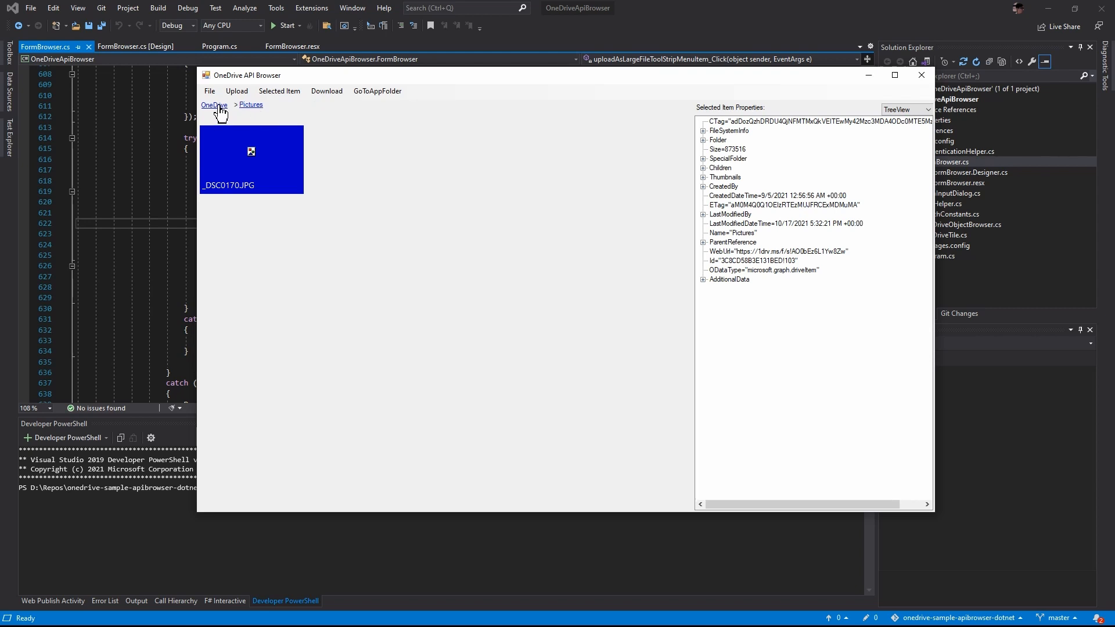
{"action": "left_click", "coordinate": [214, 104]}
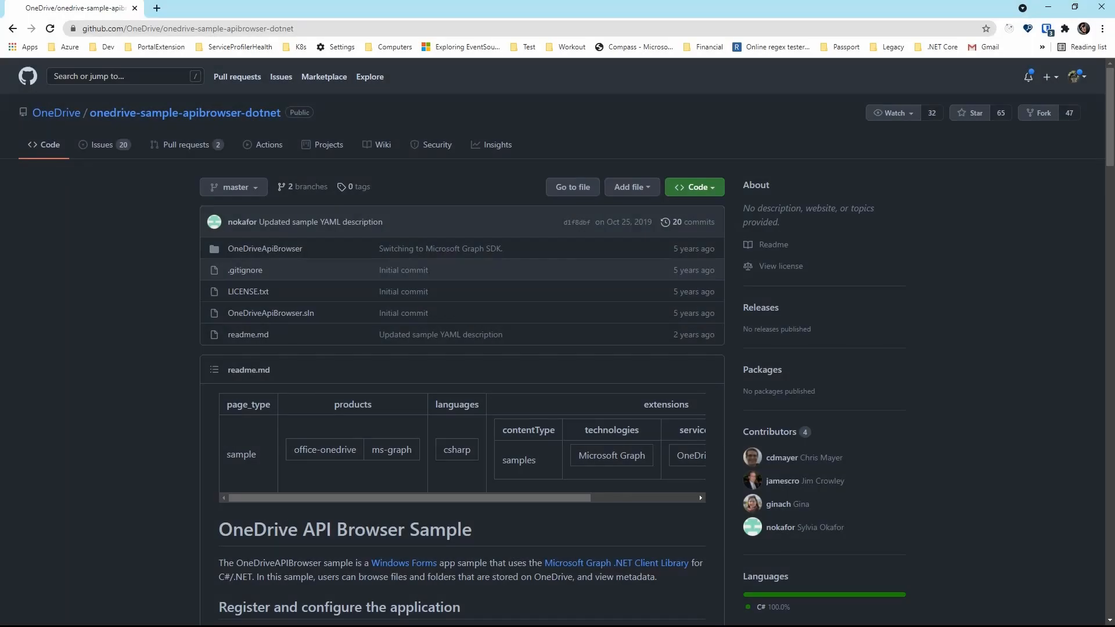
Scroll through the repository readme and go to the existing fork via the Fork prompt
{"action": "scroll", "scroll_direction": "down", "scroll_amount": 3}
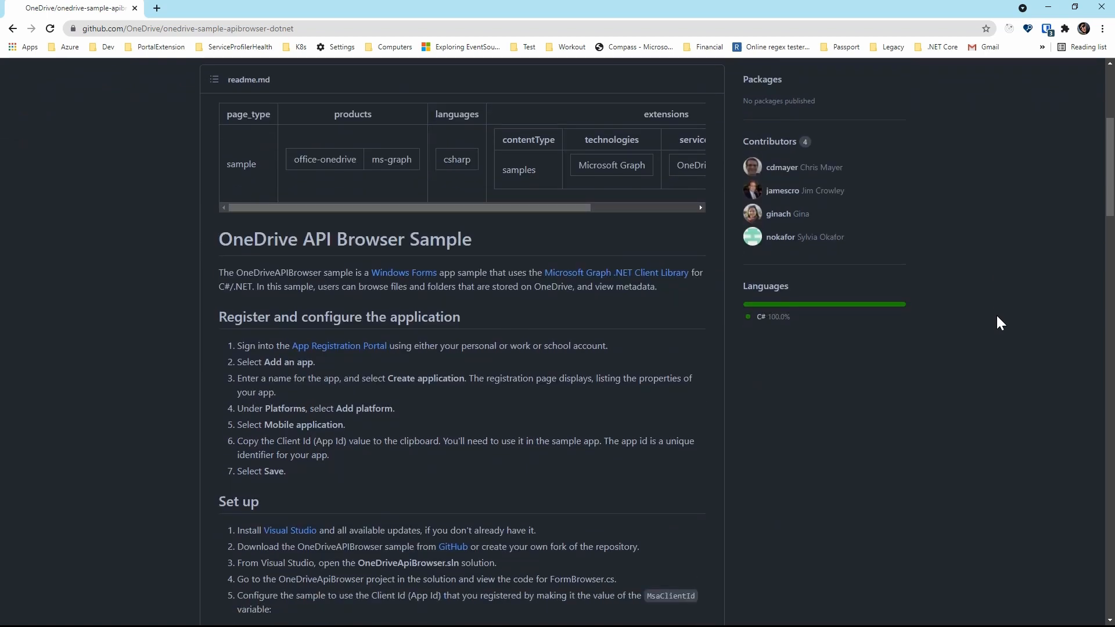
{"action": "scroll", "scroll_direction": "down", "scroll_amount": 3}
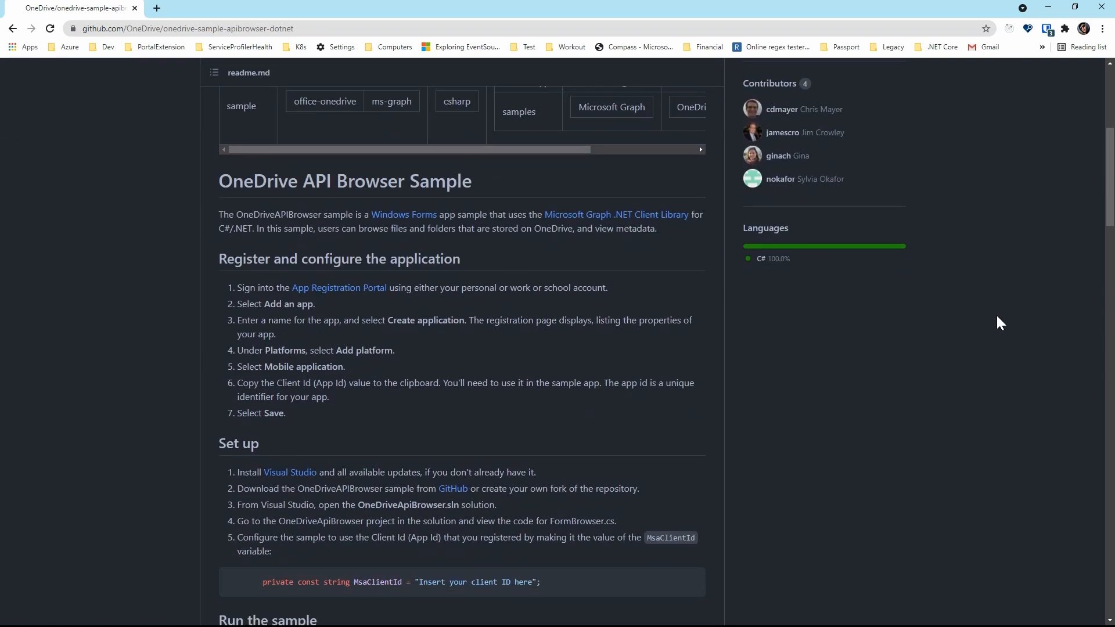
{"action": "scroll", "scroll_direction": "down", "scroll_amount": 3}
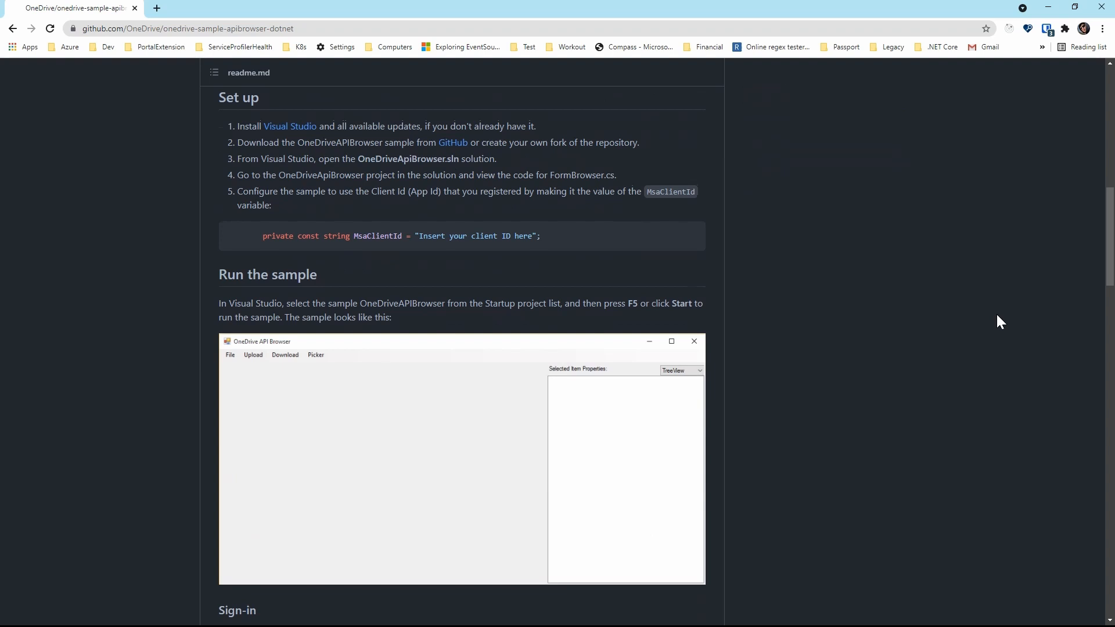
{"action": "scroll", "scroll_direction": "down", "scroll_amount": 3}
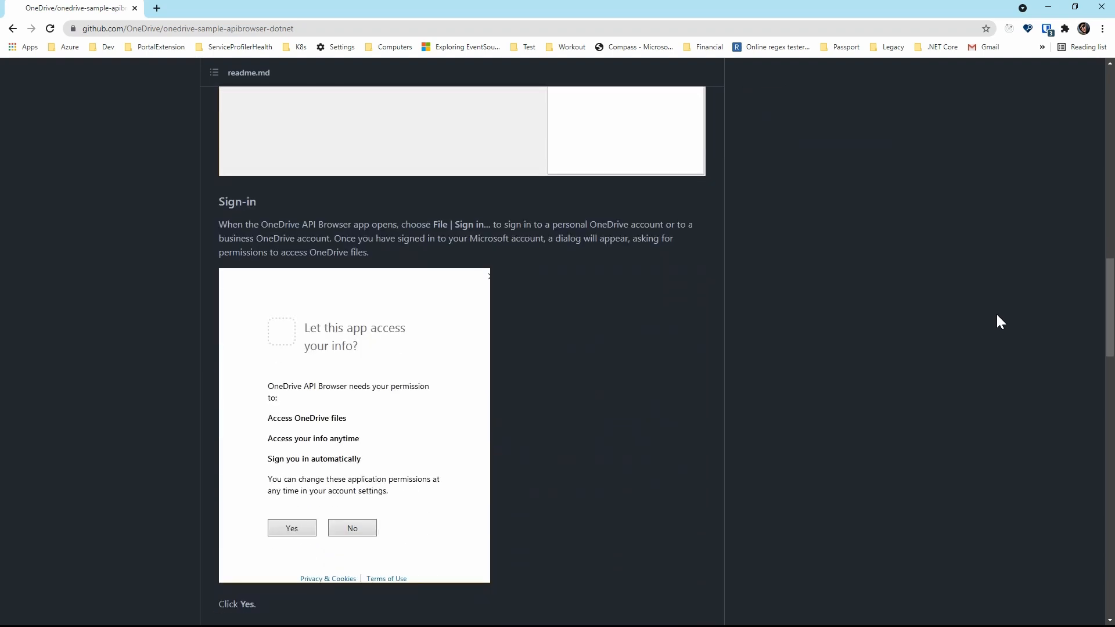
{"action": "scroll", "scroll_direction": "down", "scroll_amount": 3}
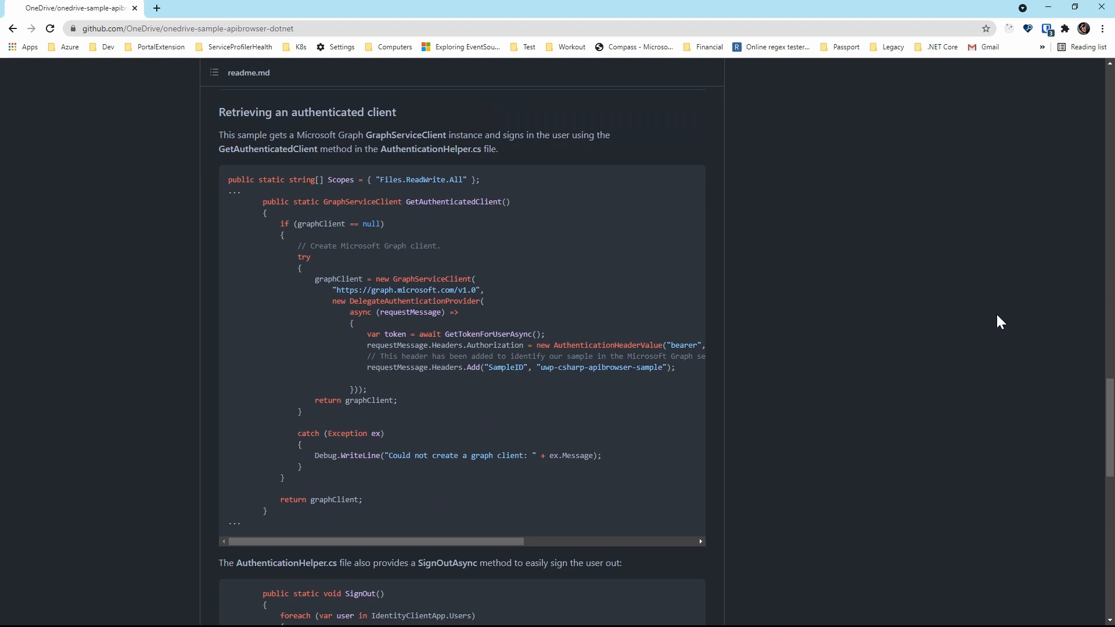
{"action": "scroll", "scroll_direction": "down", "scroll_amount": 3}
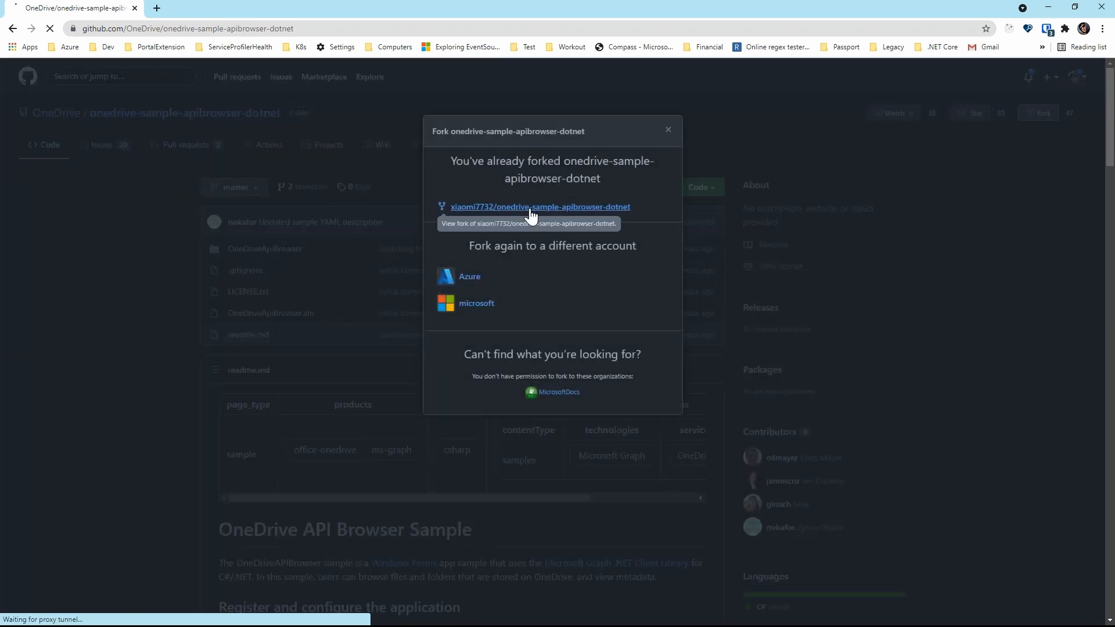
{"action": "left_click", "coordinate": [540, 207]}
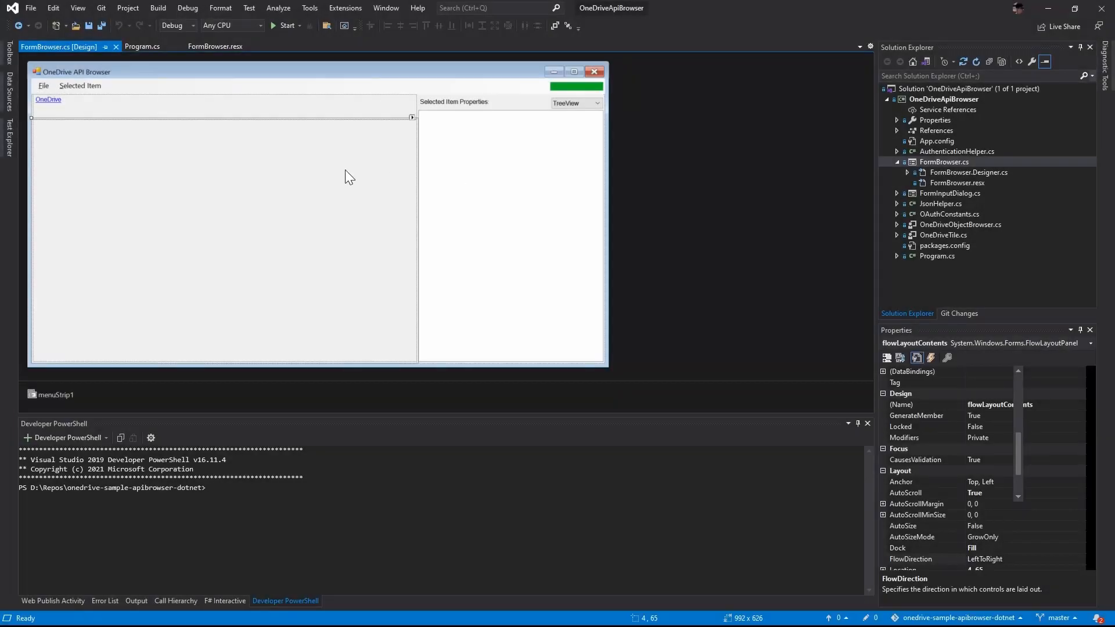
Select the GoToAppFolder item in the form's File menu strip to show its properties, then run the app
{"action": "left_click", "coordinate": [43, 85]}
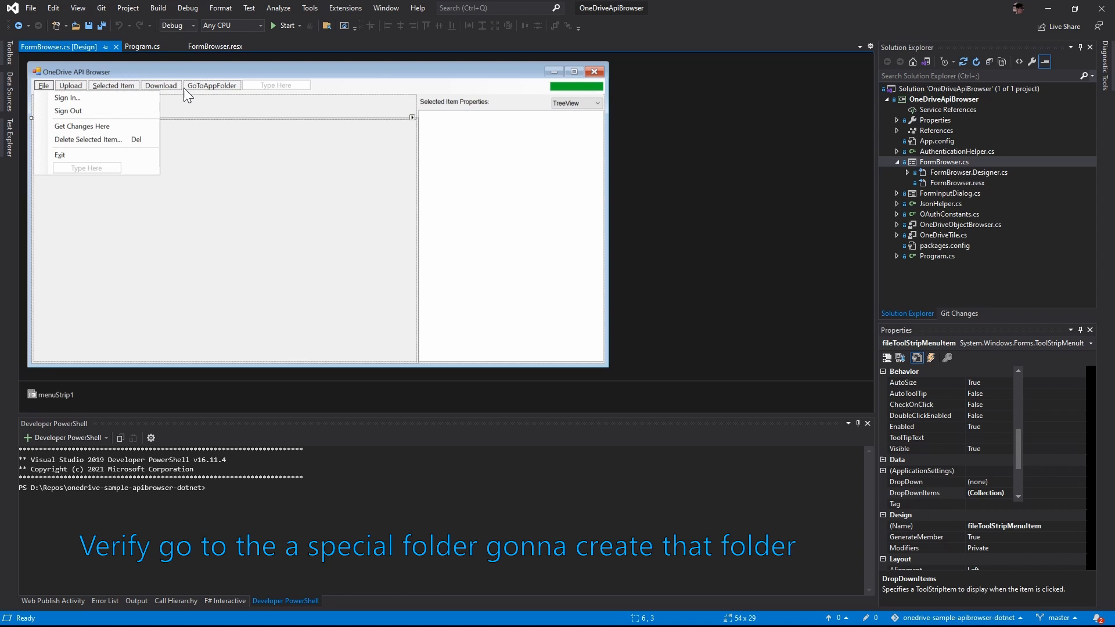
{"action": "left_click", "coordinate": [212, 85]}
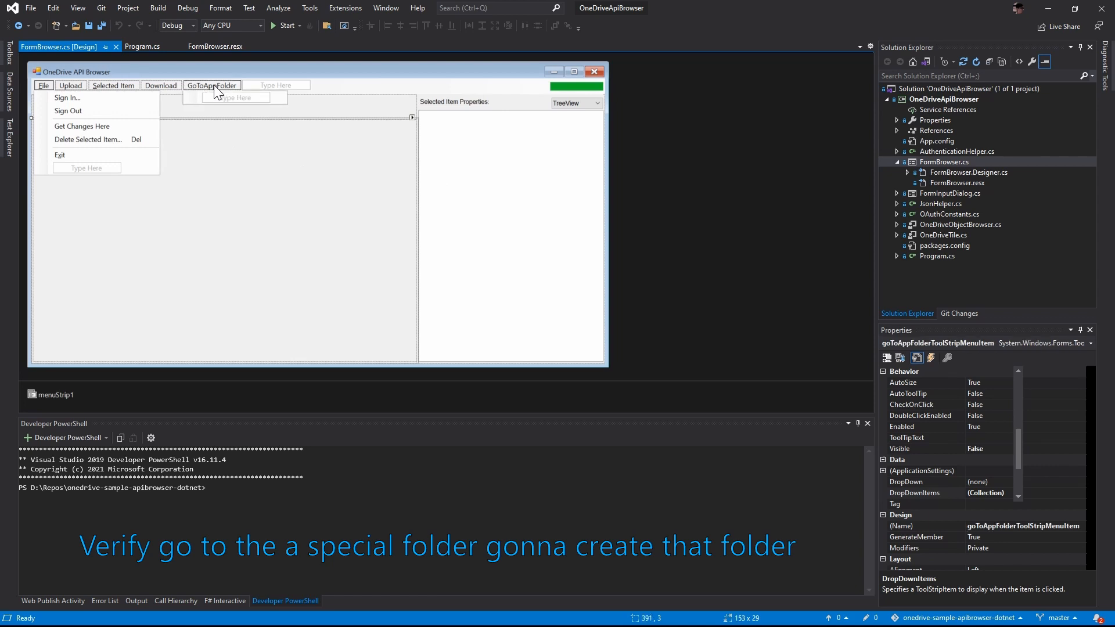
{"action": "mouse_move", "coordinate": [201, 132]}
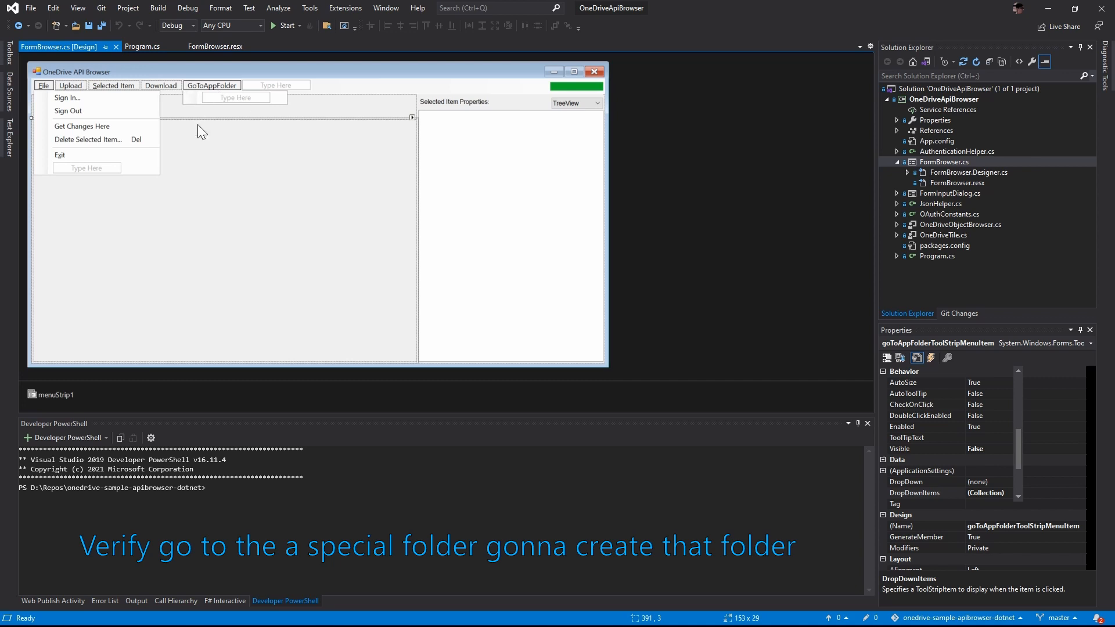
{"action": "left_click", "coordinate": [40, 46]}
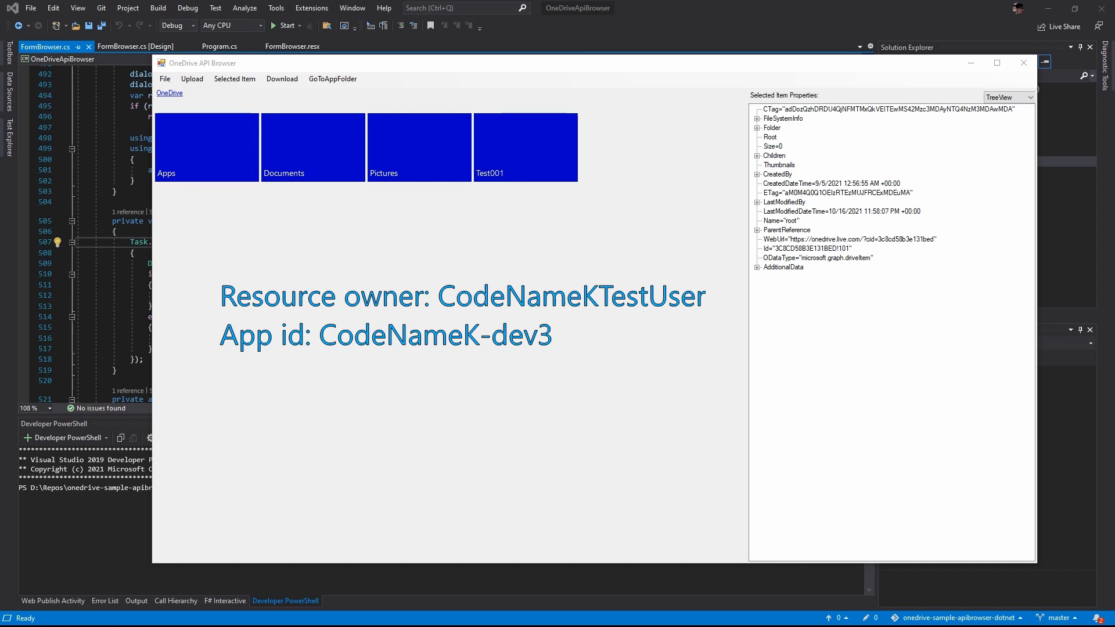
Use GoToAppFolder to create and enter the empty CodeNameK-dev3 app folder
{"action": "left_click", "coordinate": [332, 78]}
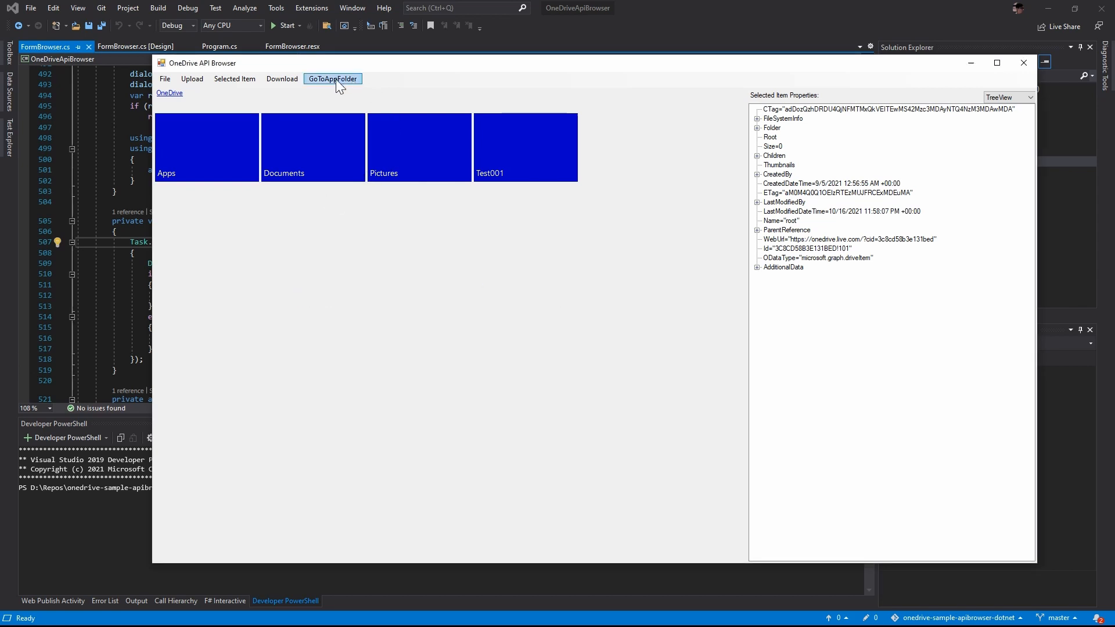
{"action": "left_click", "coordinate": [332, 78]}
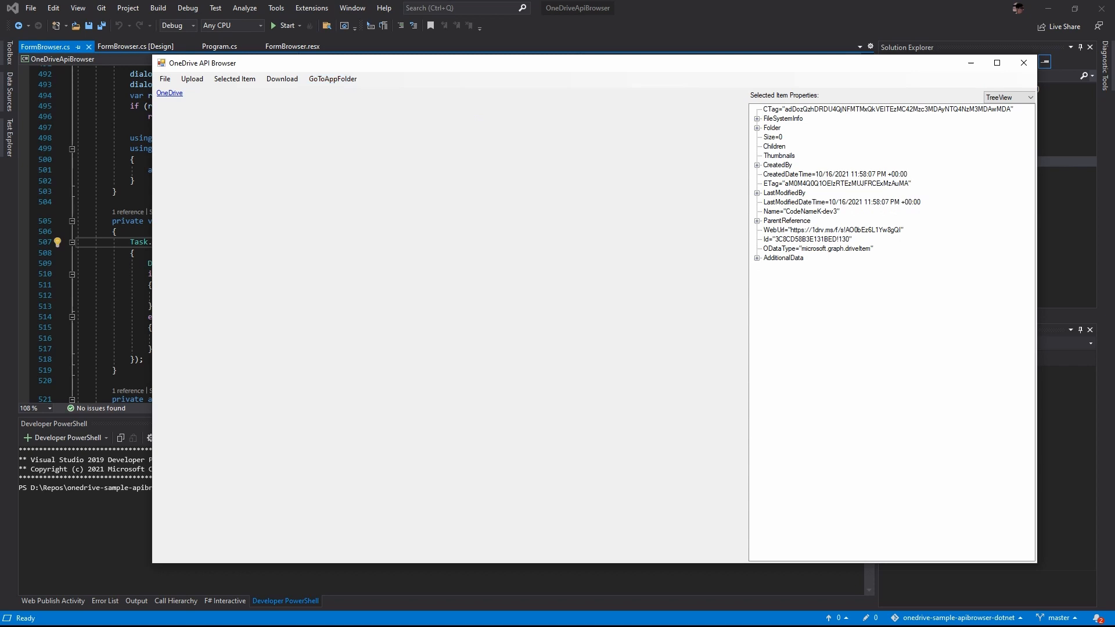
{"action": "left_click", "coordinate": [757, 221]}
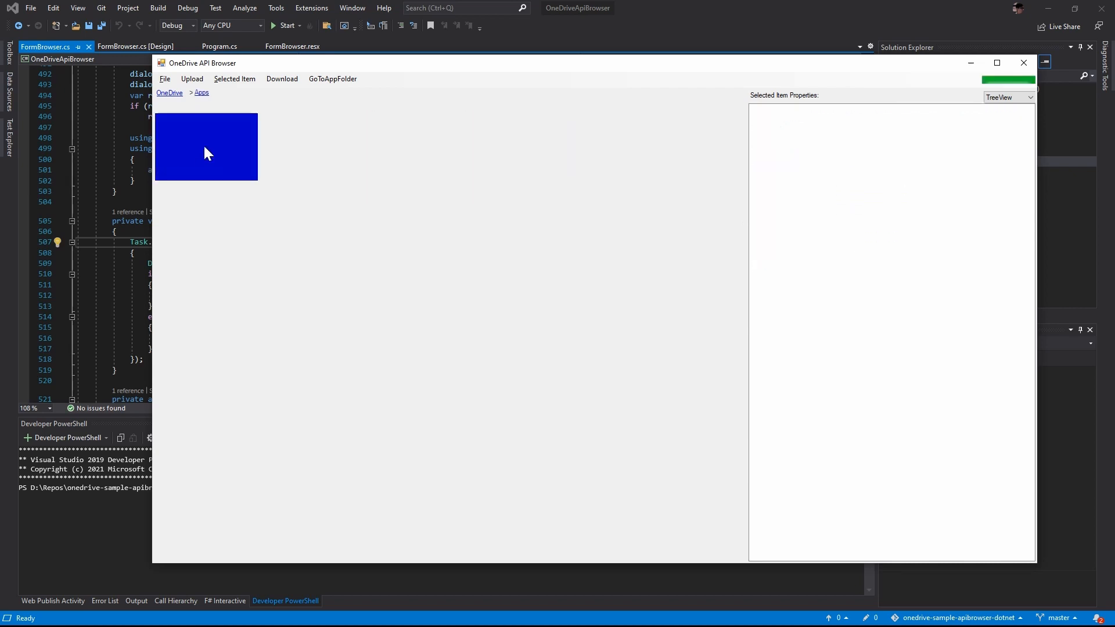
Delete the CodeNameK-dev3 folder via Delete Selected Item, then jump back into the app folder
{"action": "left_click", "coordinate": [164, 77]}
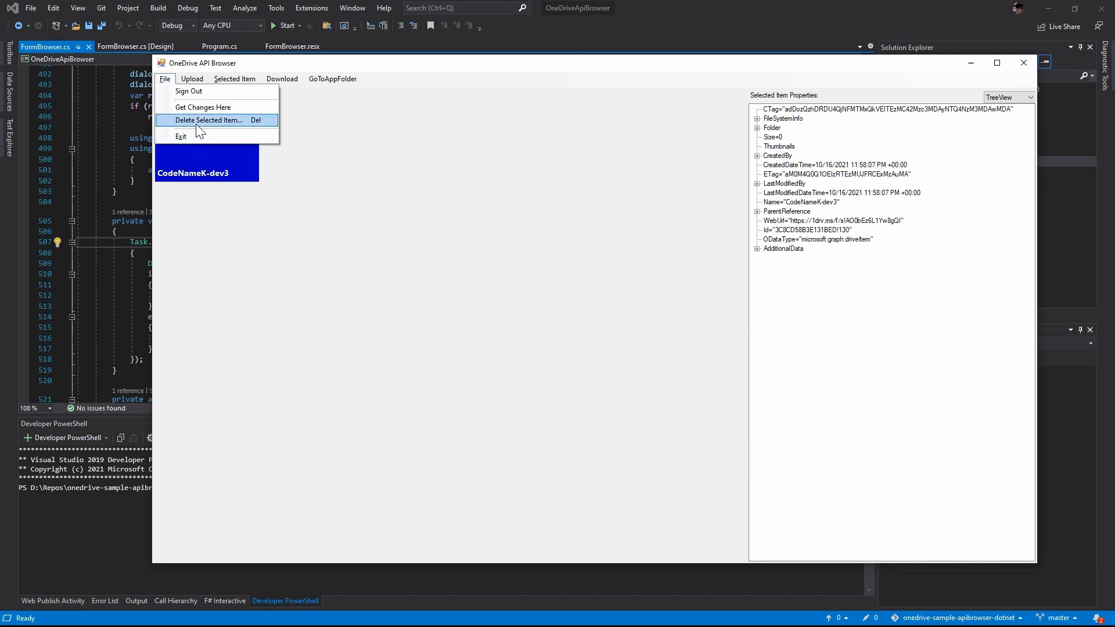
{"action": "left_click", "coordinate": [209, 120]}
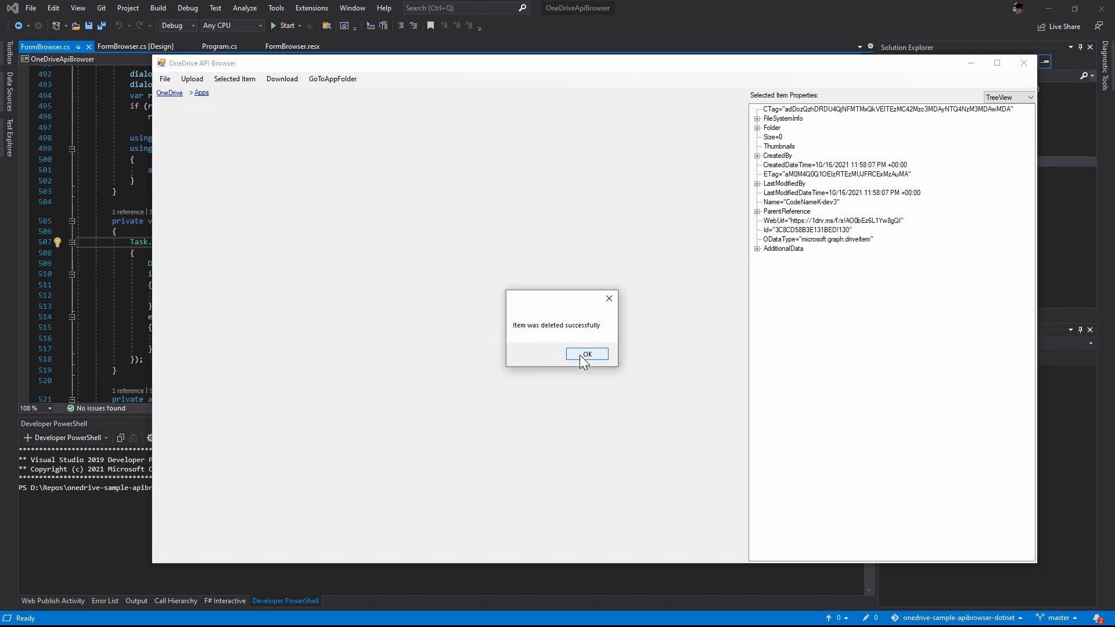
{"action": "left_click", "coordinate": [585, 354]}
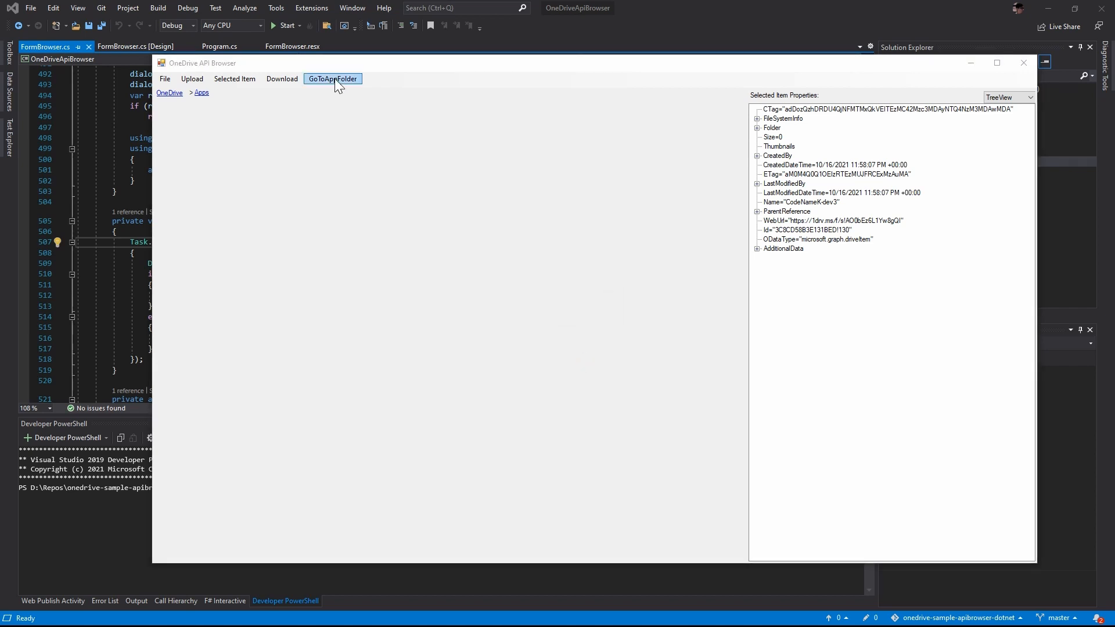
{"action": "left_click", "coordinate": [332, 78]}
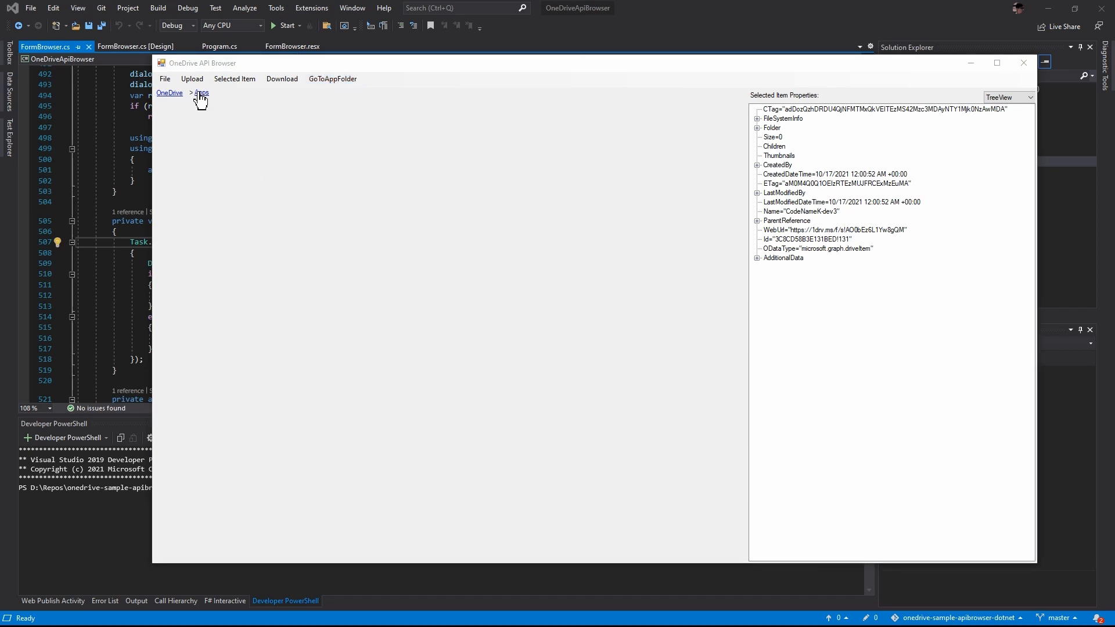
Delete the Apps folder from the OneDrive root, recreate it with GoToAppFolder and reopen Apps
{"action": "left_click", "coordinate": [202, 93]}
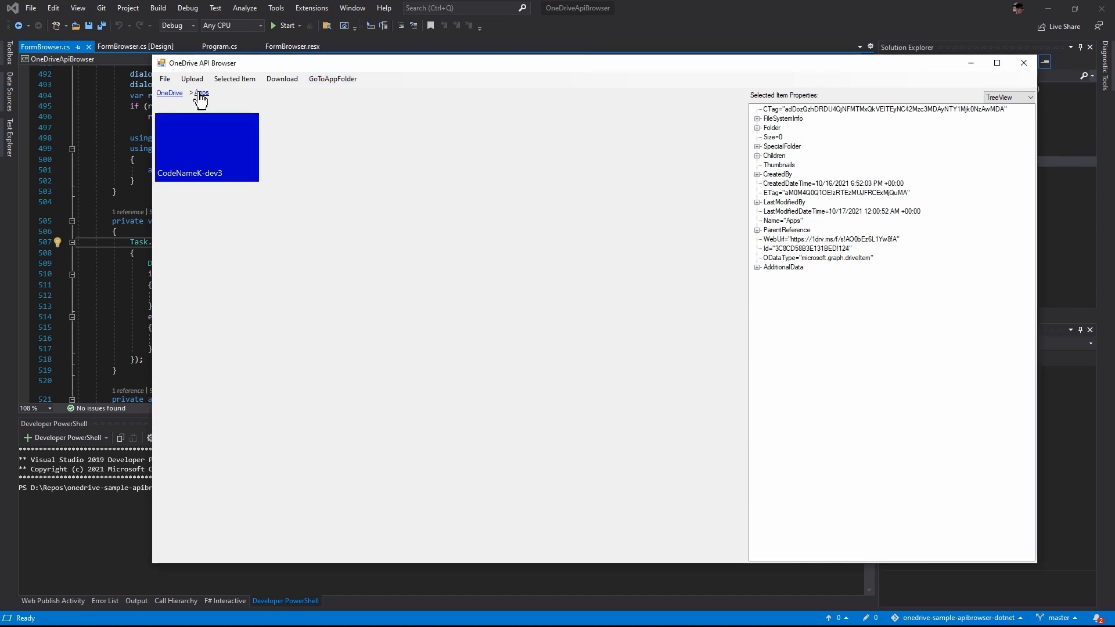
{"action": "left_click", "coordinate": [201, 93]}
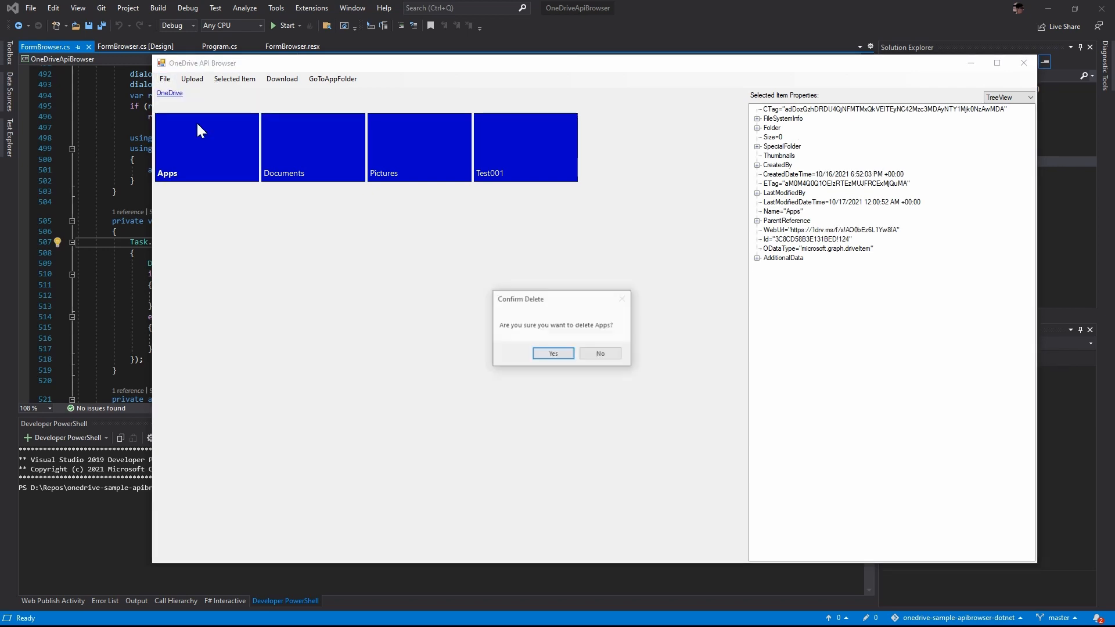
{"action": "left_click", "coordinate": [553, 353]}
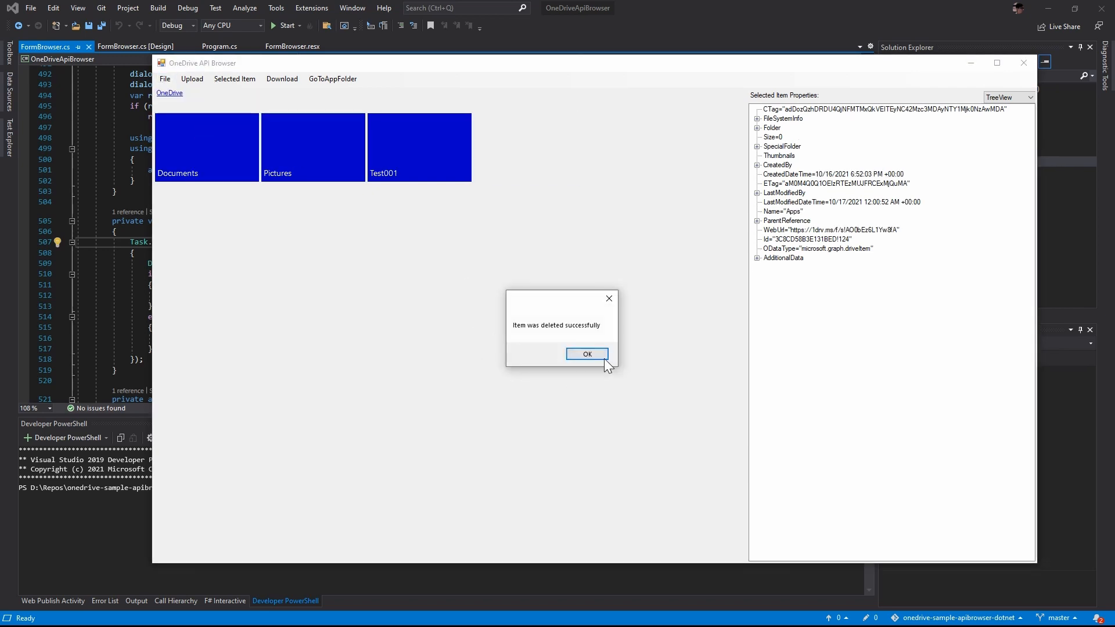
{"action": "left_click", "coordinate": [586, 355]}
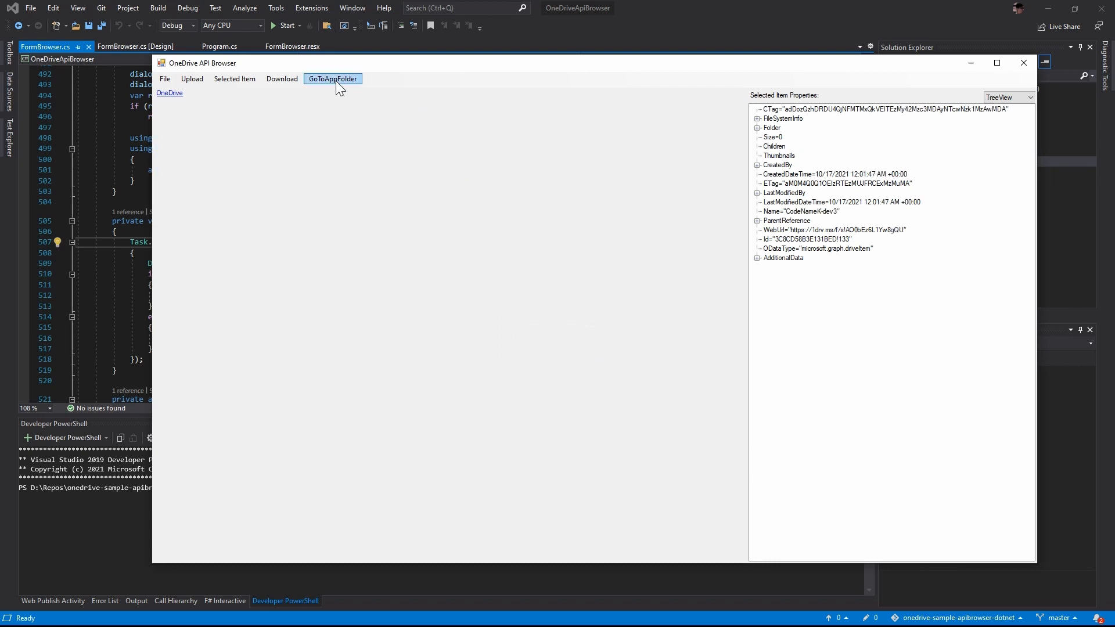
{"action": "left_click", "coordinate": [332, 78]}
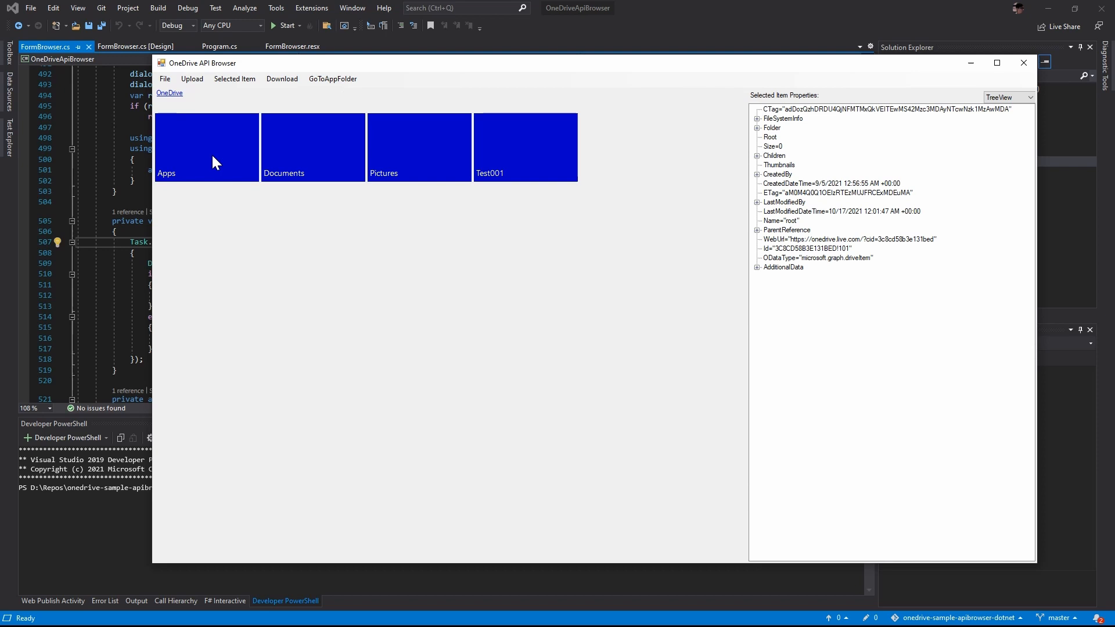
{"action": "double_click", "coordinate": [207, 148]}
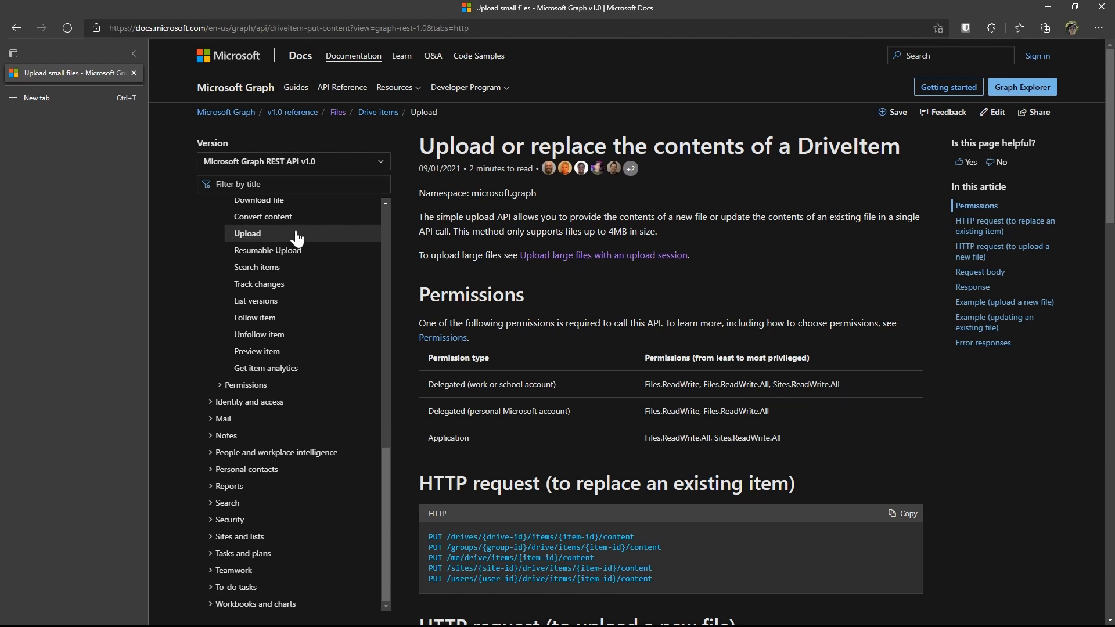
Read the Resumable Upload article's request and response examples for large-file upload sessions
{"action": "left_click", "coordinate": [268, 250]}
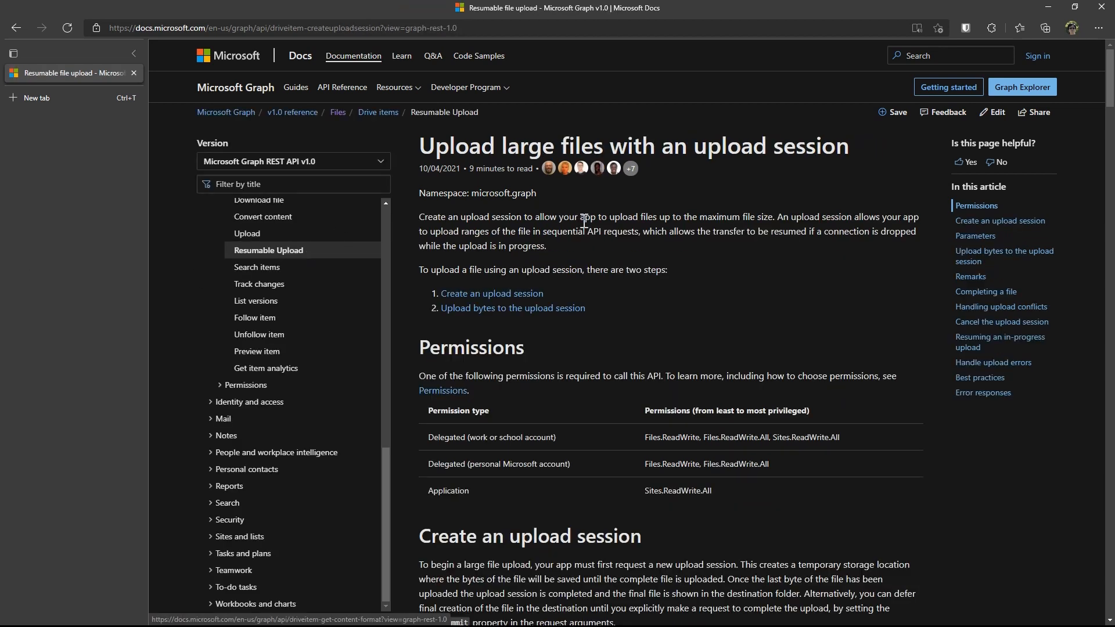
{"action": "scroll", "scroll_direction": "down", "scroll_amount": 3}
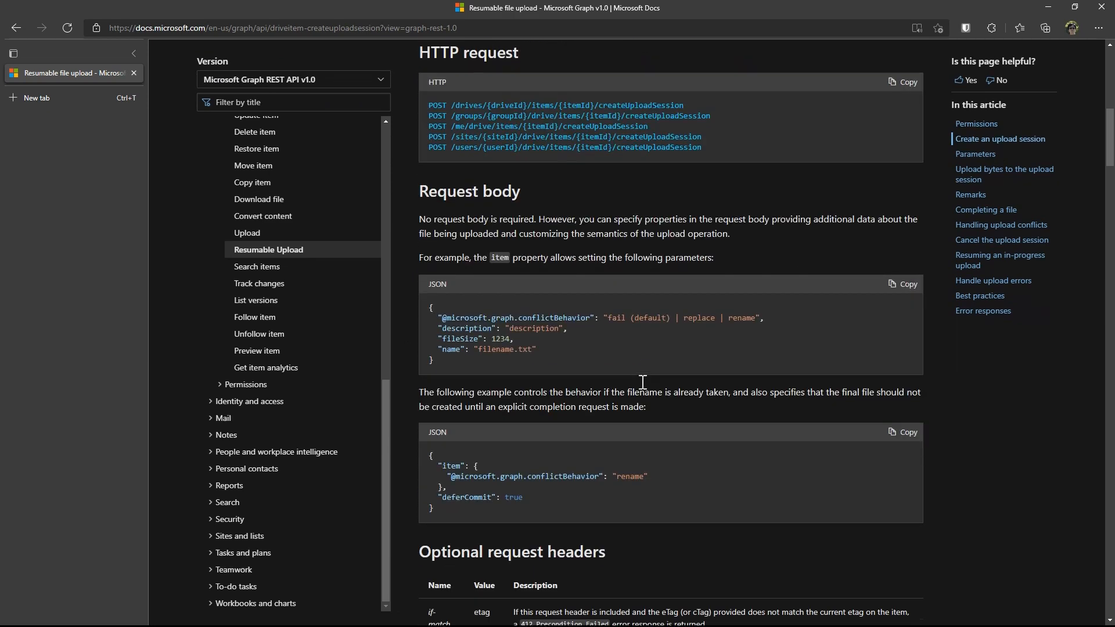
{"action": "scroll", "scroll_direction": "down", "scroll_amount": 3}
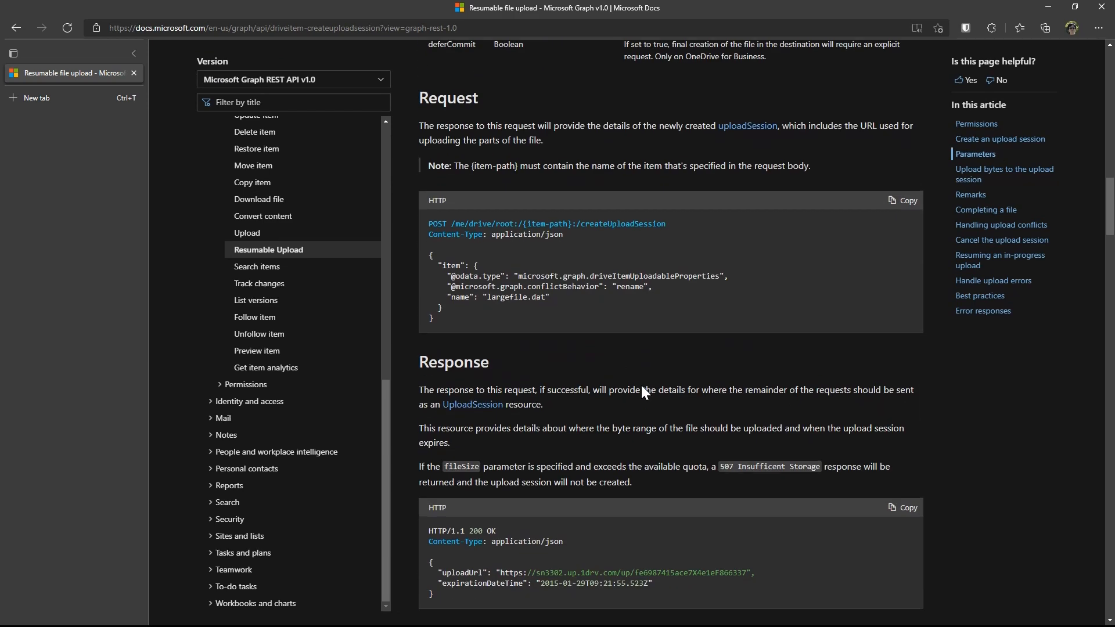
{"action": "scroll", "scroll_direction": "down", "scroll_amount": 3}
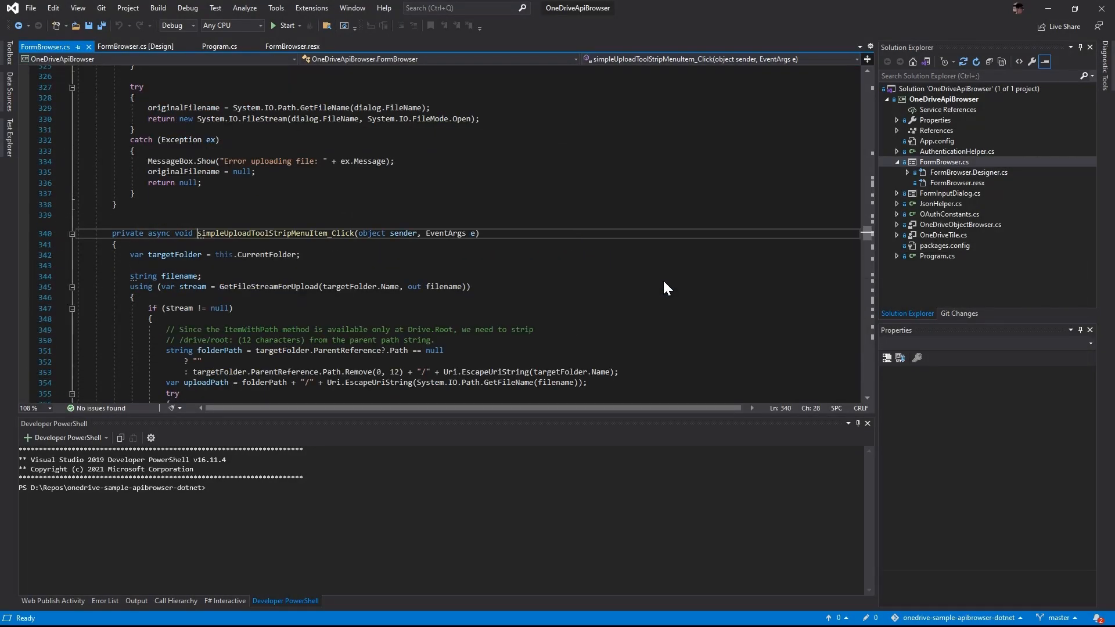
Jump to uploadAsLargeFileToolStripMenuItem_Click from the form class's members dropdown
{"action": "scroll", "scroll_direction": "down", "scroll_amount": 3}
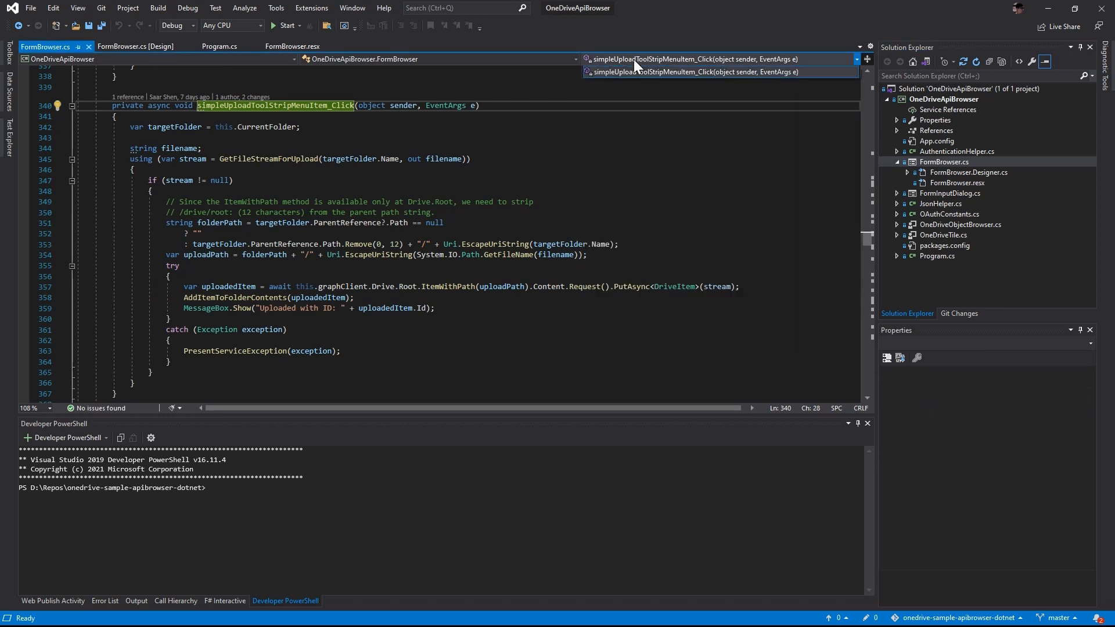
{"action": "left_click", "coordinate": [858, 60]}
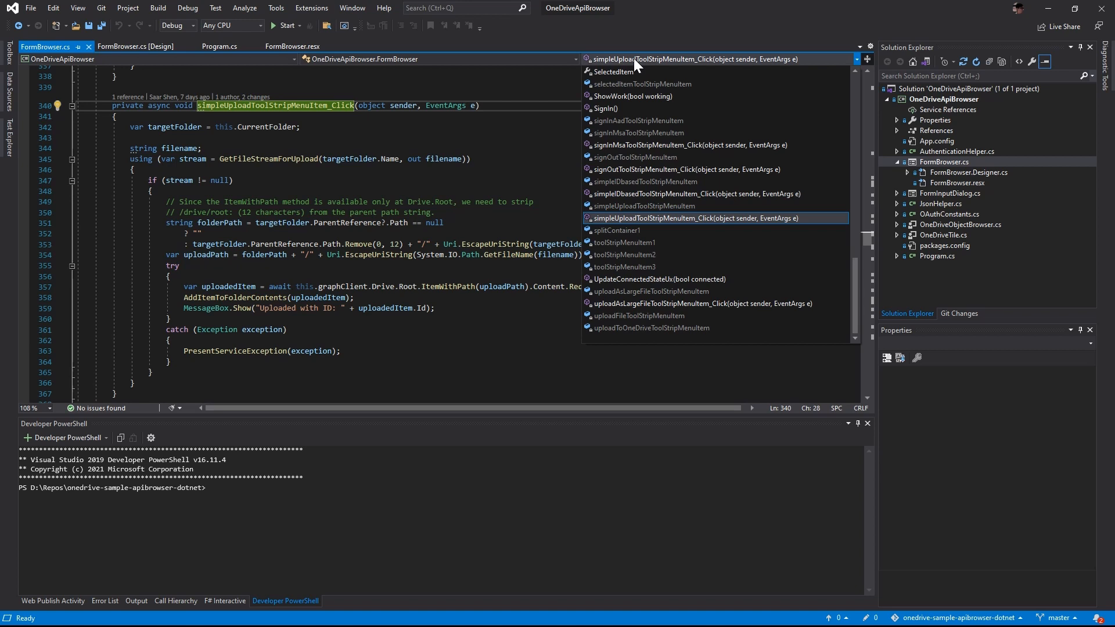
{"action": "mouse_move", "coordinate": [661, 303]}
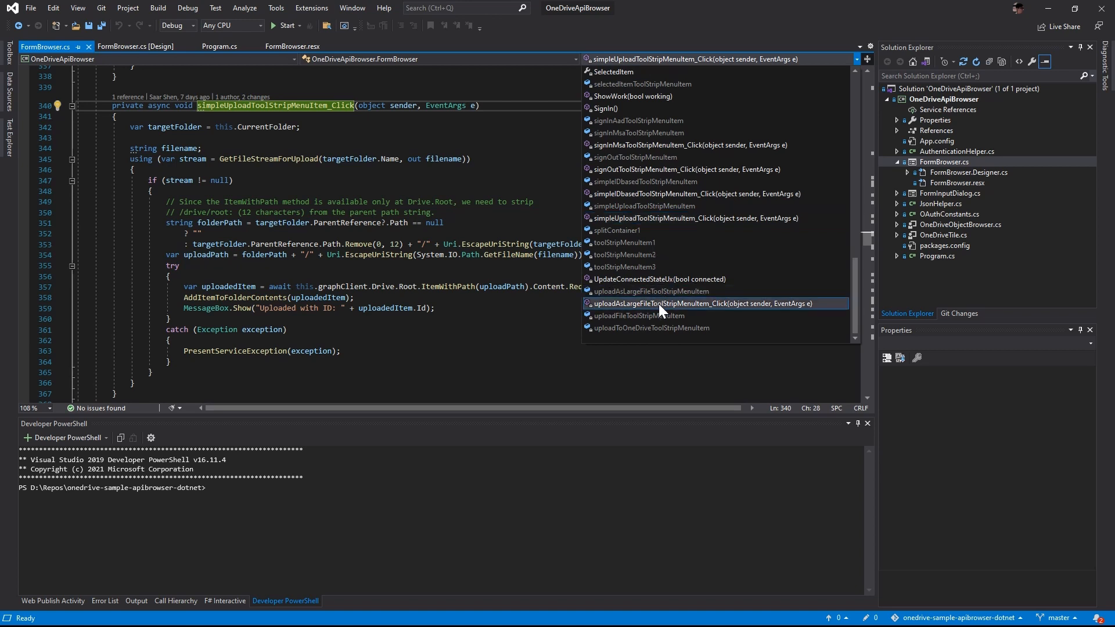
{"action": "left_click", "coordinate": [707, 303]}
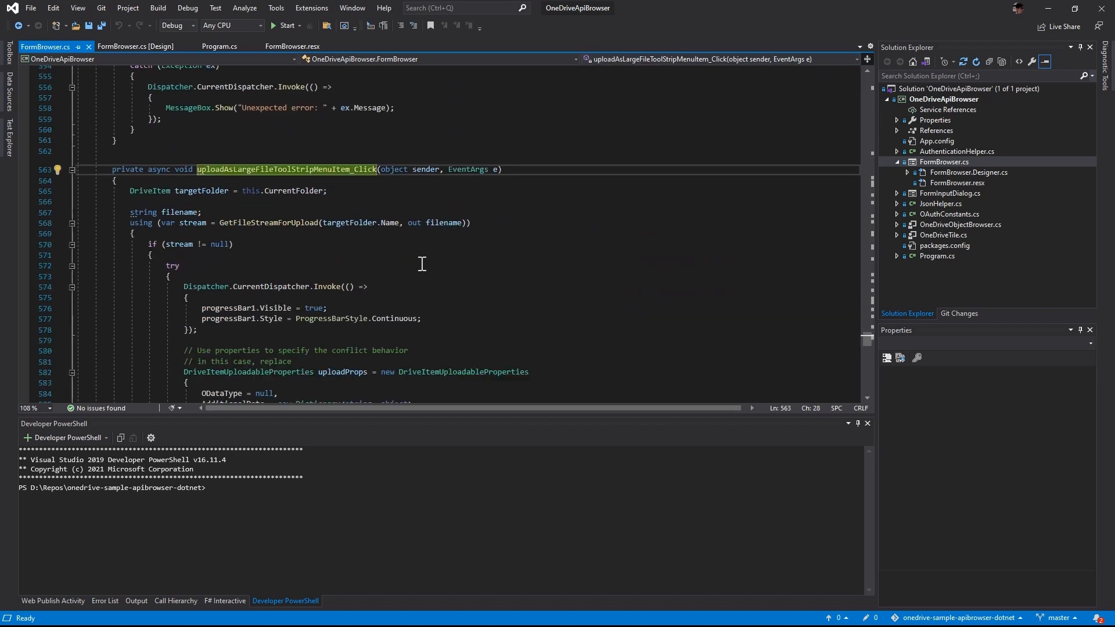
Walk through the upload session code in the large-file upload handler
{"action": "scroll", "scroll_direction": "down", "scroll_amount": 3}
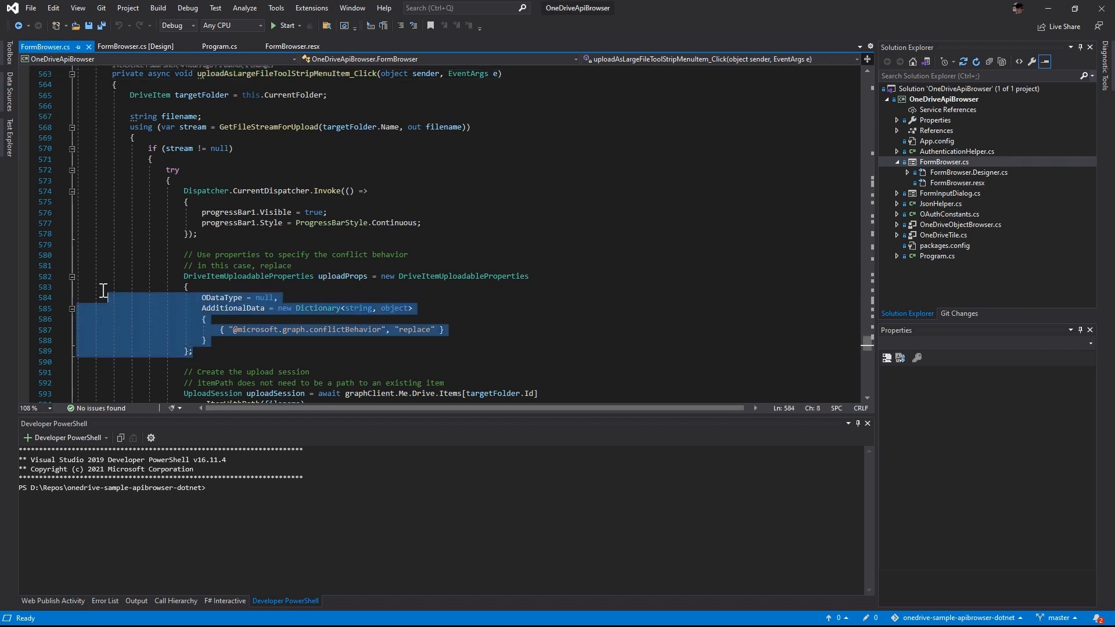
{"action": "scroll", "scroll_direction": "down", "scroll_amount": 3}
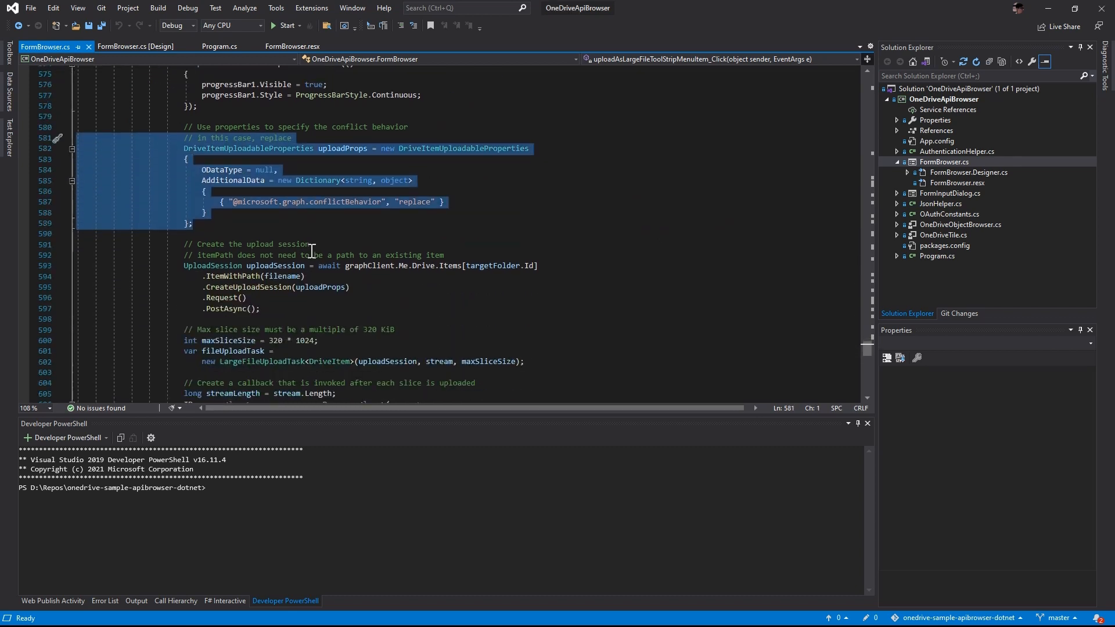
{"action": "scroll", "scroll_direction": "down", "scroll_amount": 3}
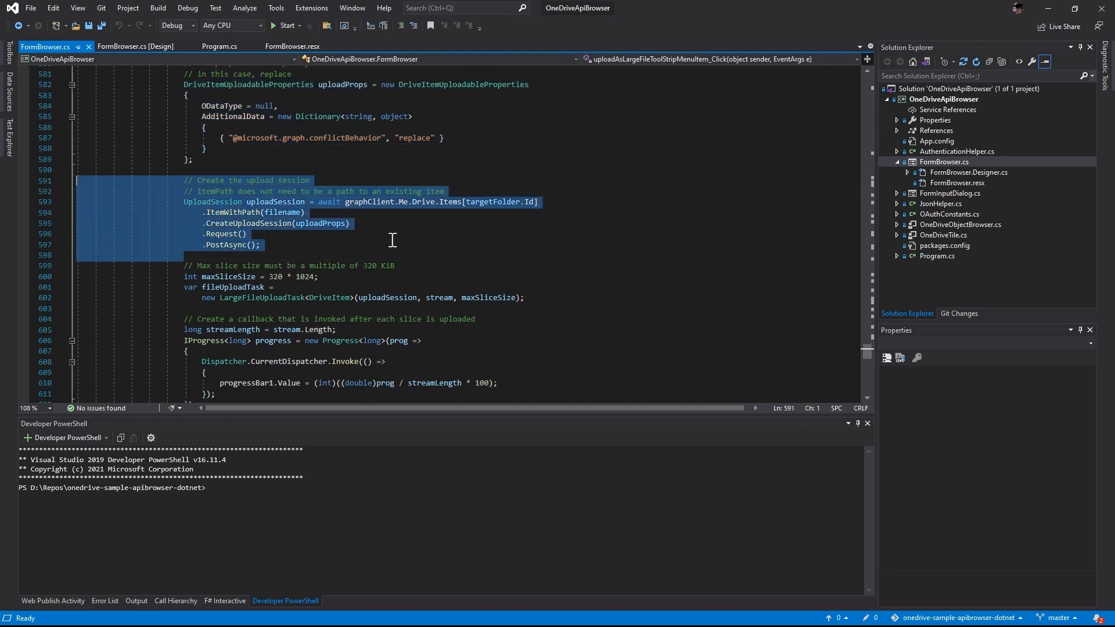
{"action": "scroll", "scroll_direction": "down", "scroll_amount": 3}
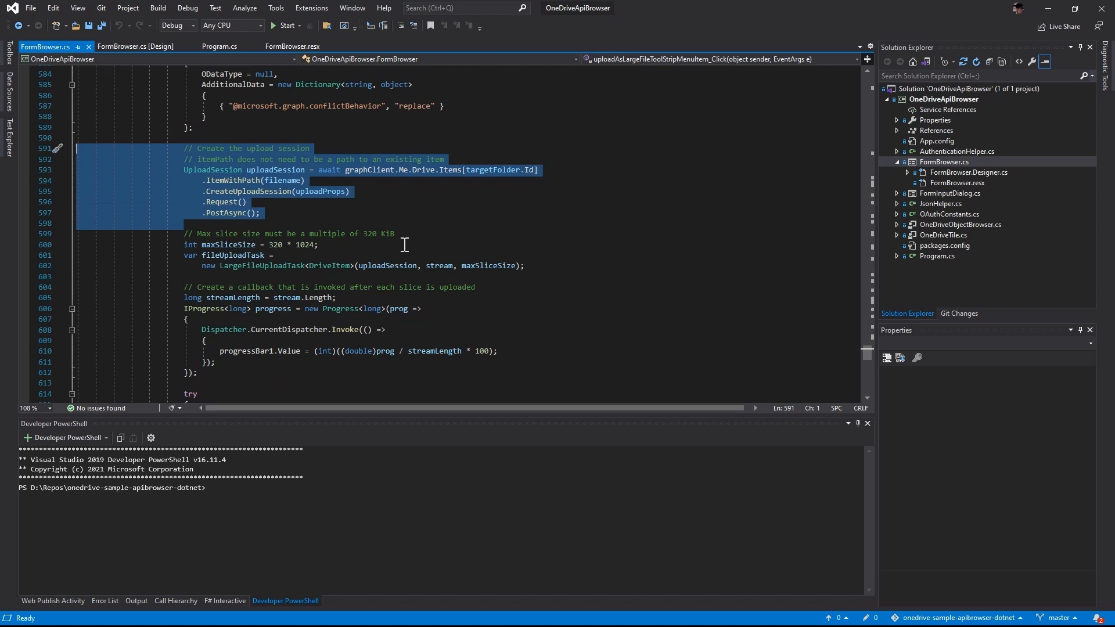
{"action": "left_click", "coordinate": [250, 245]}
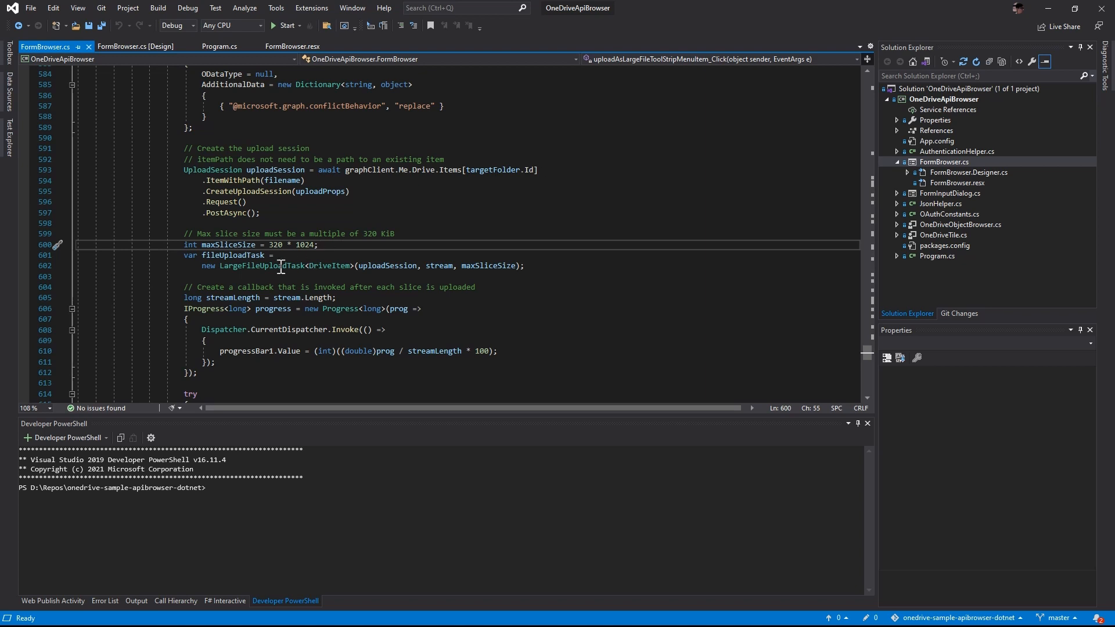
{"action": "mouse_move", "coordinate": [80, 256]}
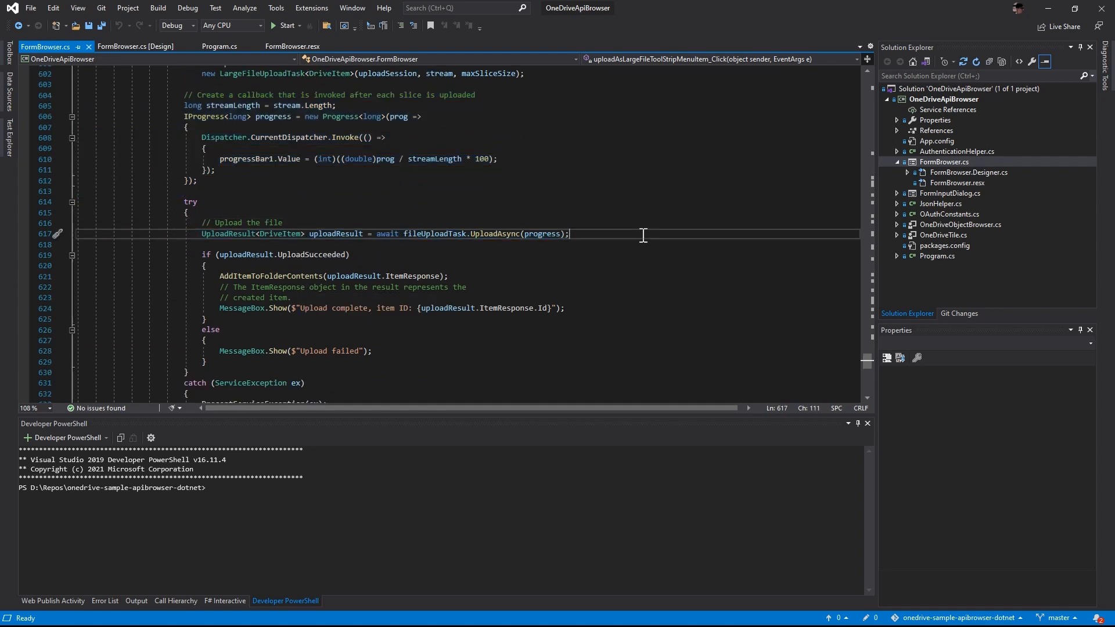
{"action": "scroll", "scroll_direction": "down", "scroll_amount": 3}
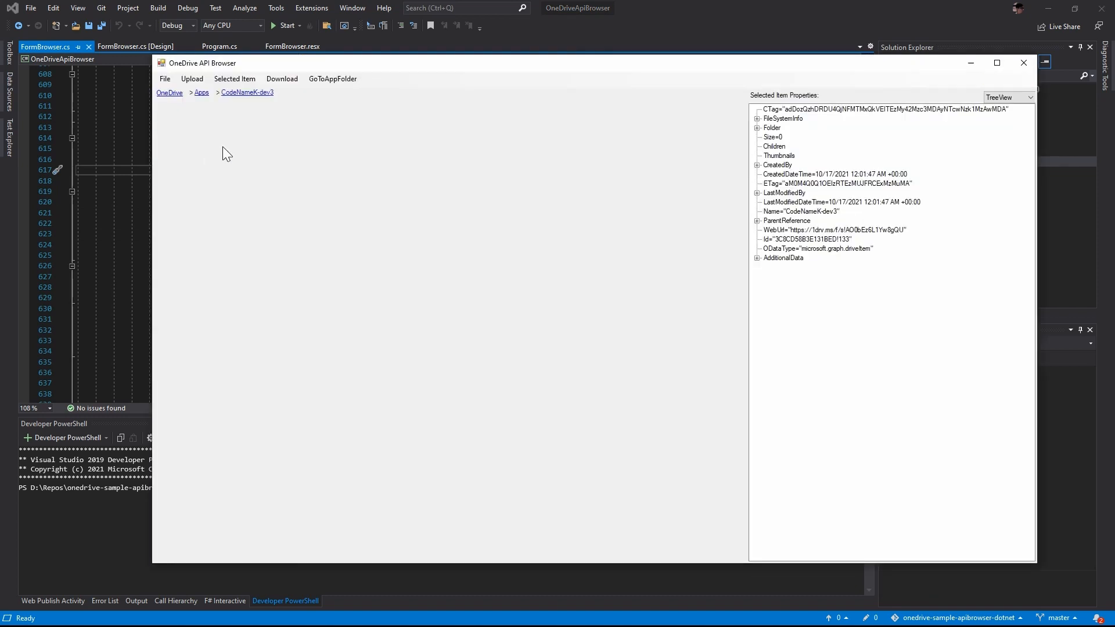
Upload _DSC0170.JPG to CodeNameK-dev3 with the Simple ID-based upload and acknowledge the confirmation
{"action": "left_click", "coordinate": [192, 78]}
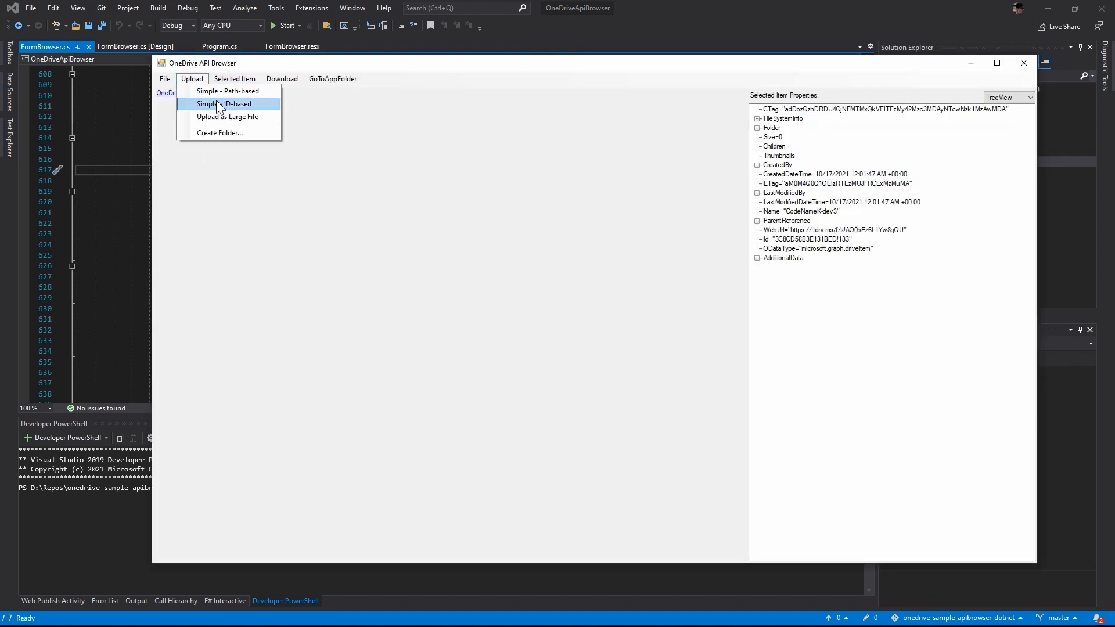
{"action": "left_click", "coordinate": [221, 103]}
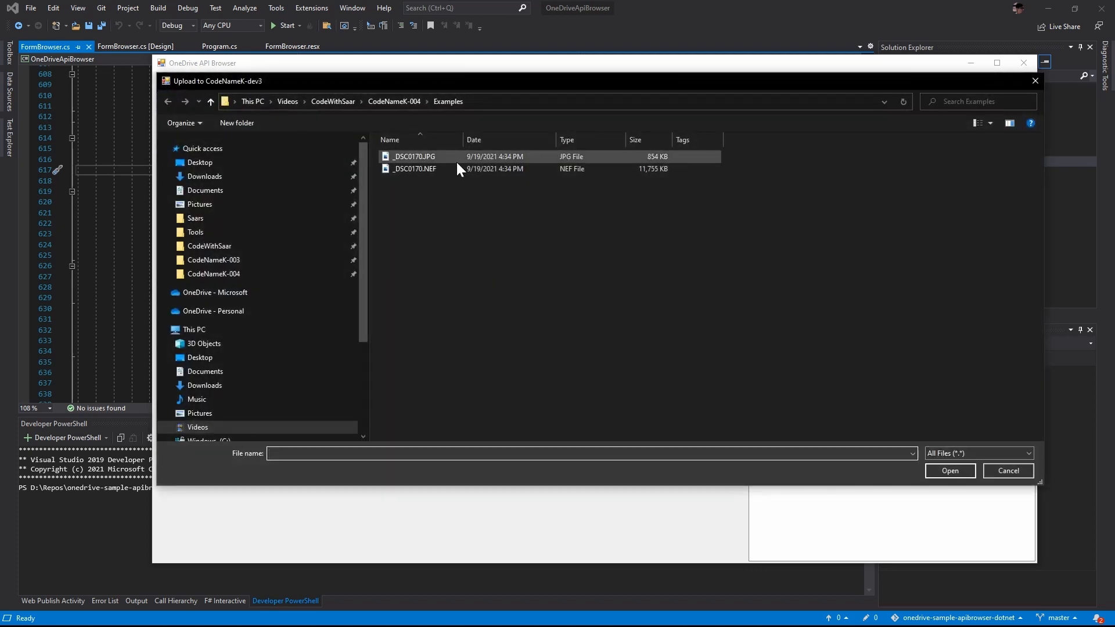
{"action": "left_click", "coordinate": [415, 155]}
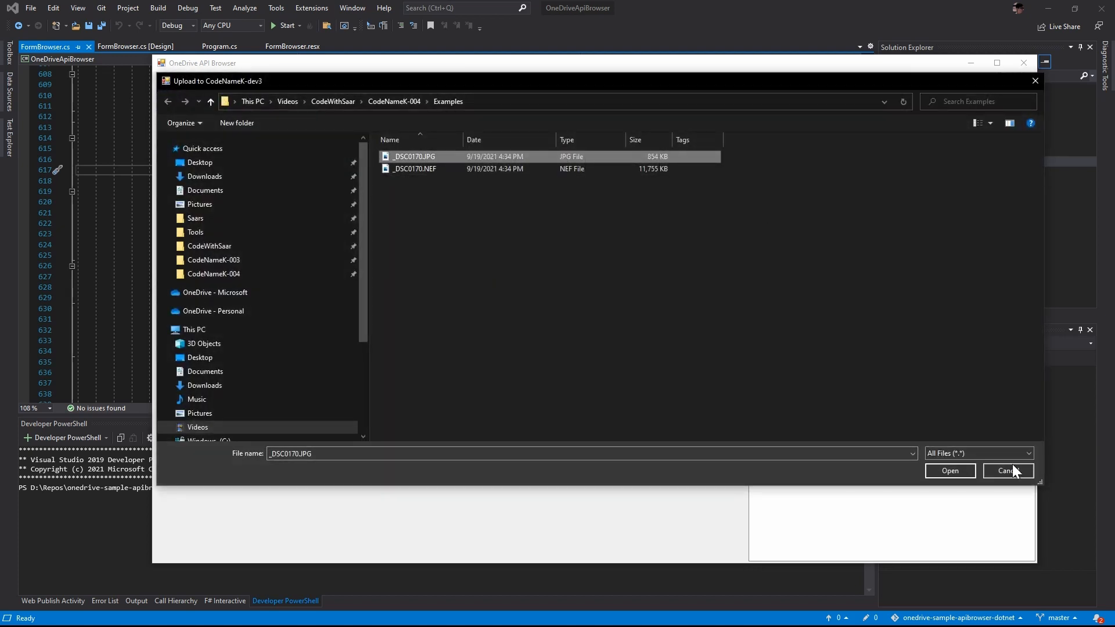
{"action": "left_click", "coordinate": [949, 470]}
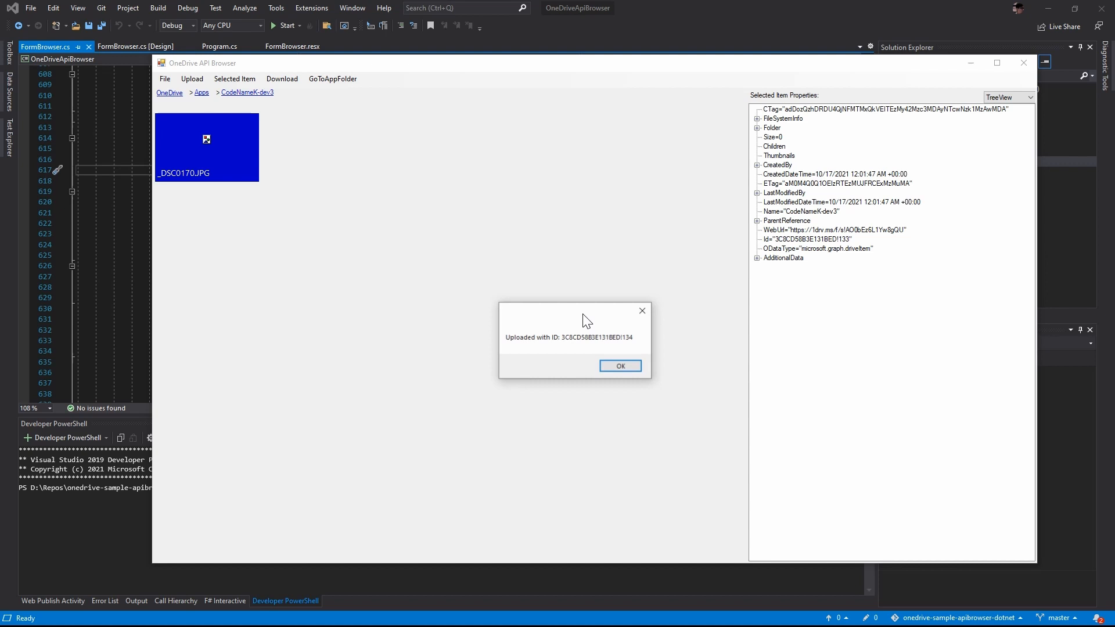
{"action": "left_click", "coordinate": [619, 366]}
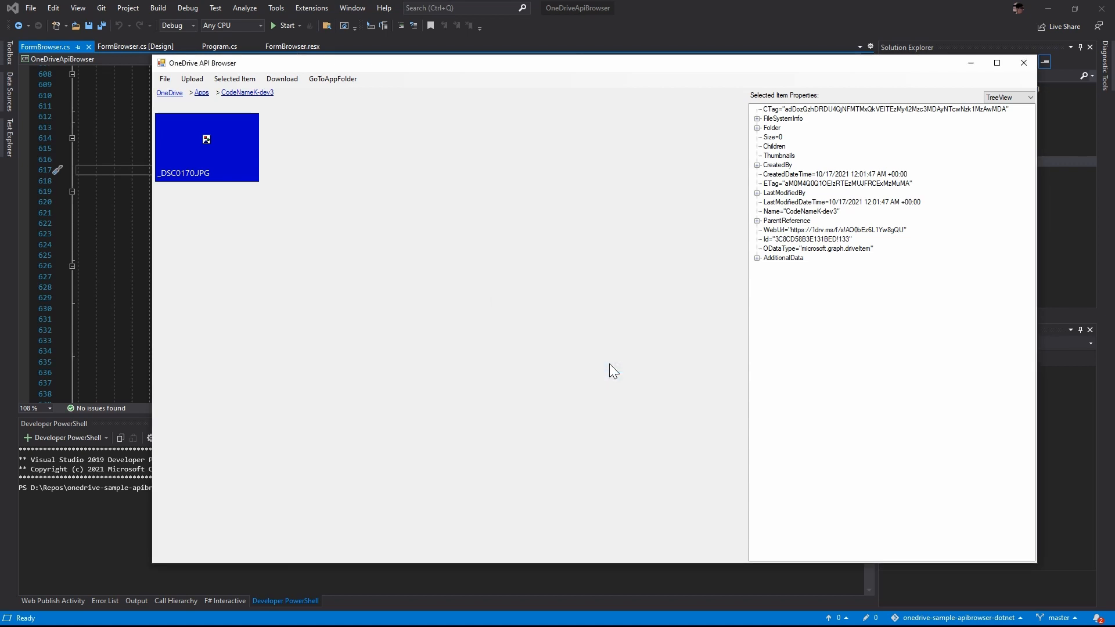
Upload the photo again using the Simple Path-based upload option
{"action": "left_click", "coordinate": [192, 77]}
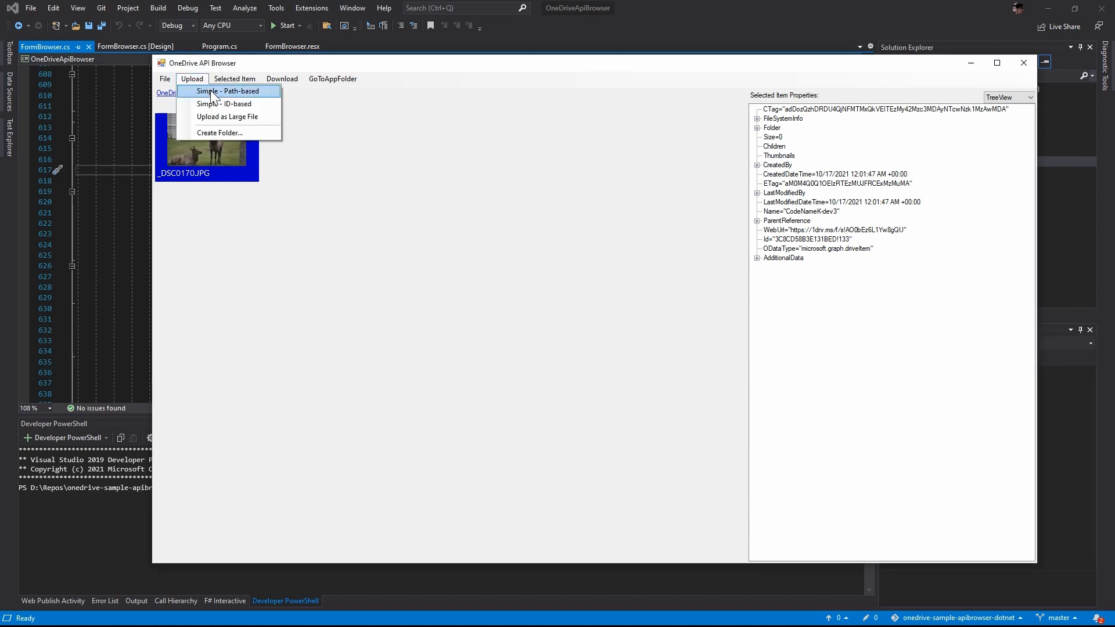
{"action": "left_click", "coordinate": [227, 91]}
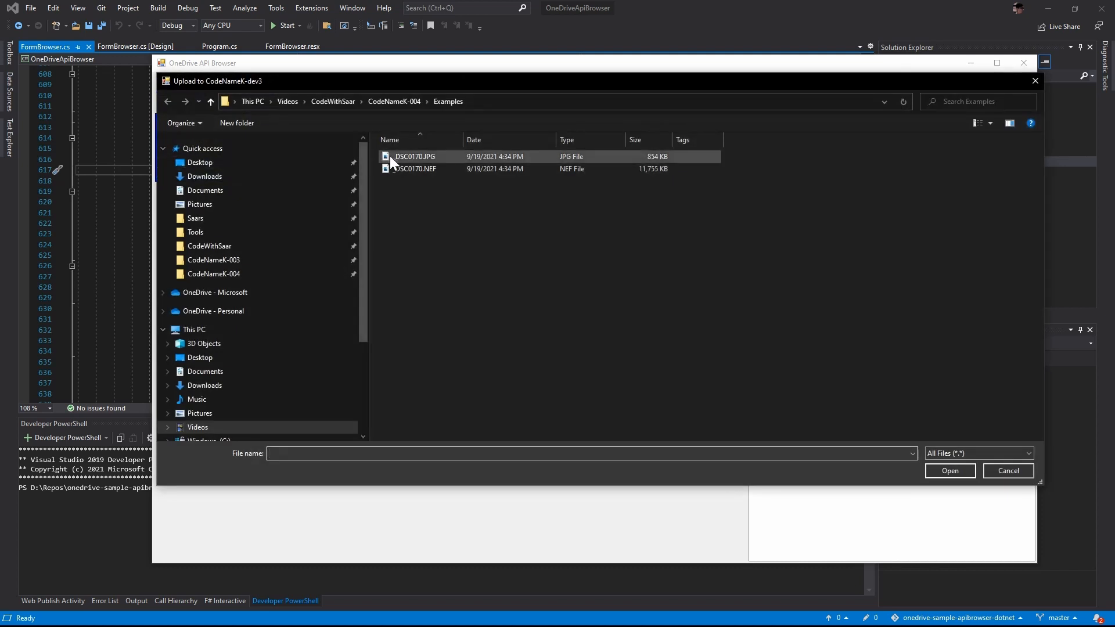
{"action": "left_click", "coordinate": [949, 470]}
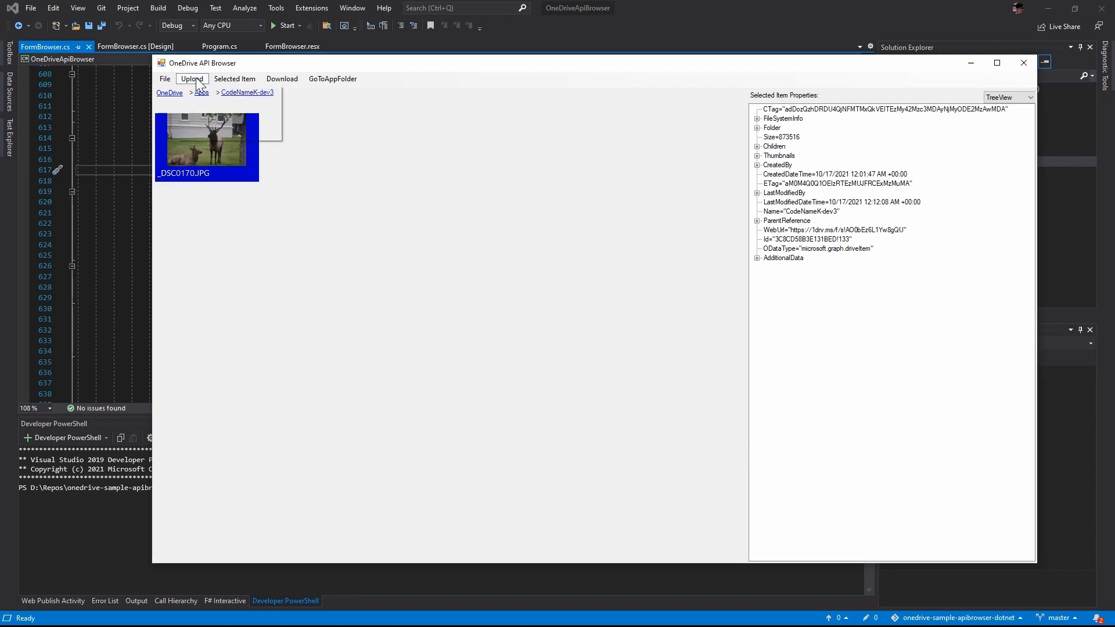
Attempt a Simple path-based upload of _DSC0170.NEF, which fails with an object-reference error
{"action": "left_click", "coordinate": [190, 78]}
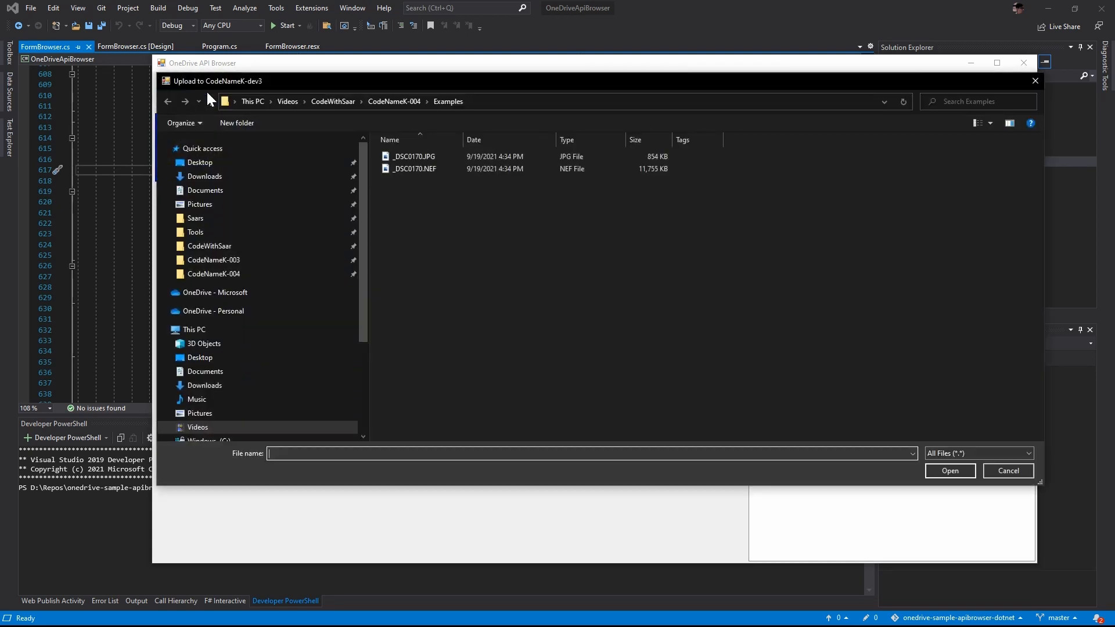
{"action": "left_click", "coordinate": [415, 168]}
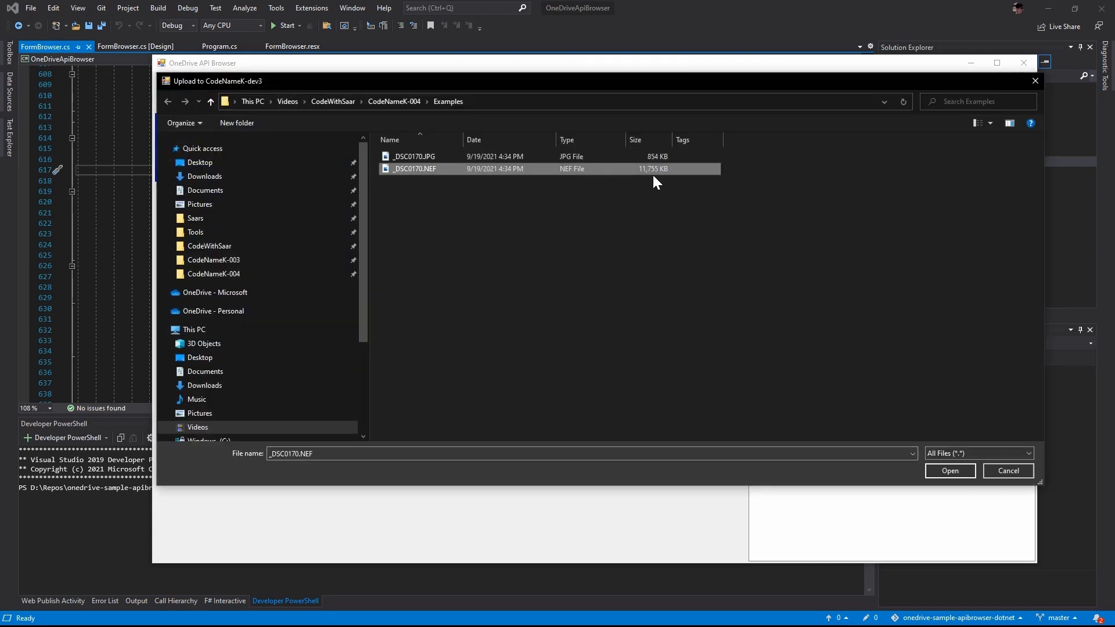
{"action": "left_click", "coordinate": [949, 470]}
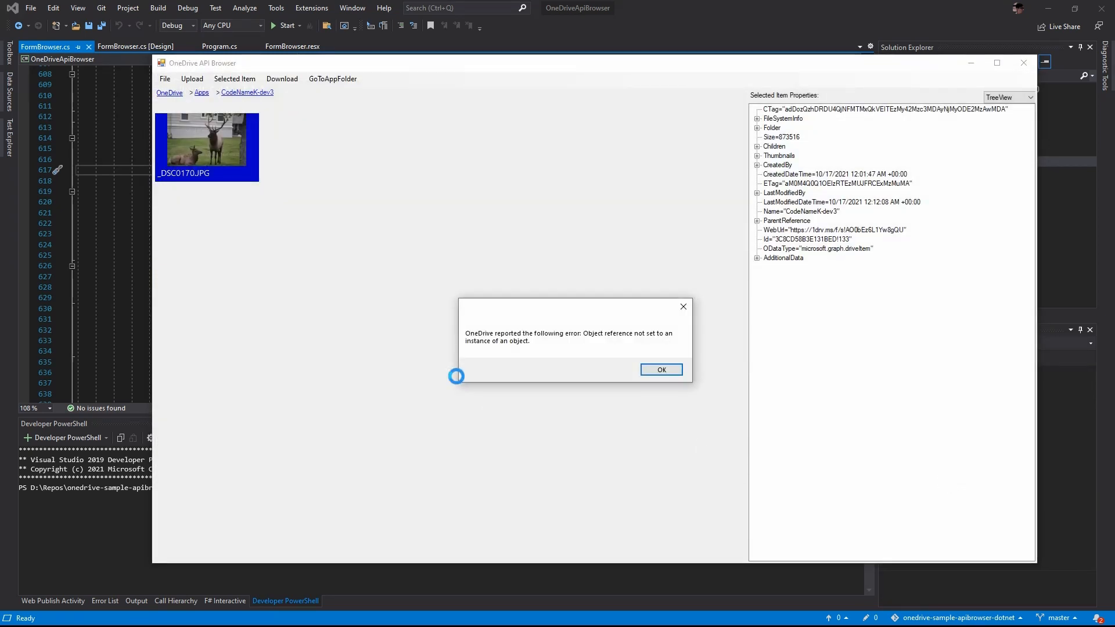
{"action": "left_click", "coordinate": [659, 370]}
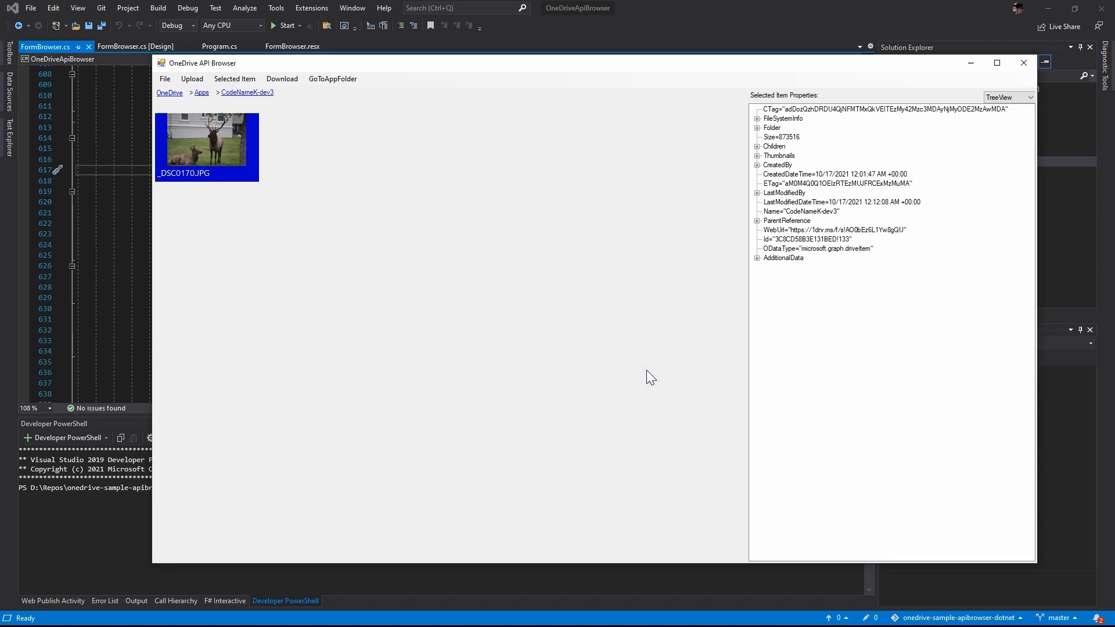
Upload _DSC0170.NEF as a large file so it lands beside the JPG
{"action": "left_click", "coordinate": [192, 78]}
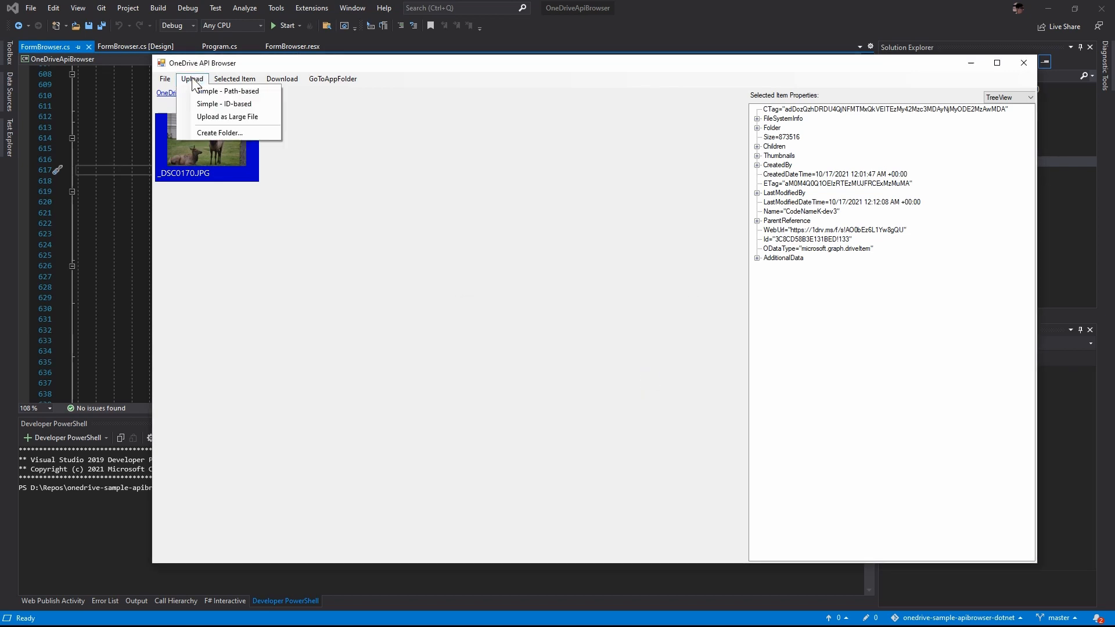
{"action": "left_click", "coordinate": [227, 90]}
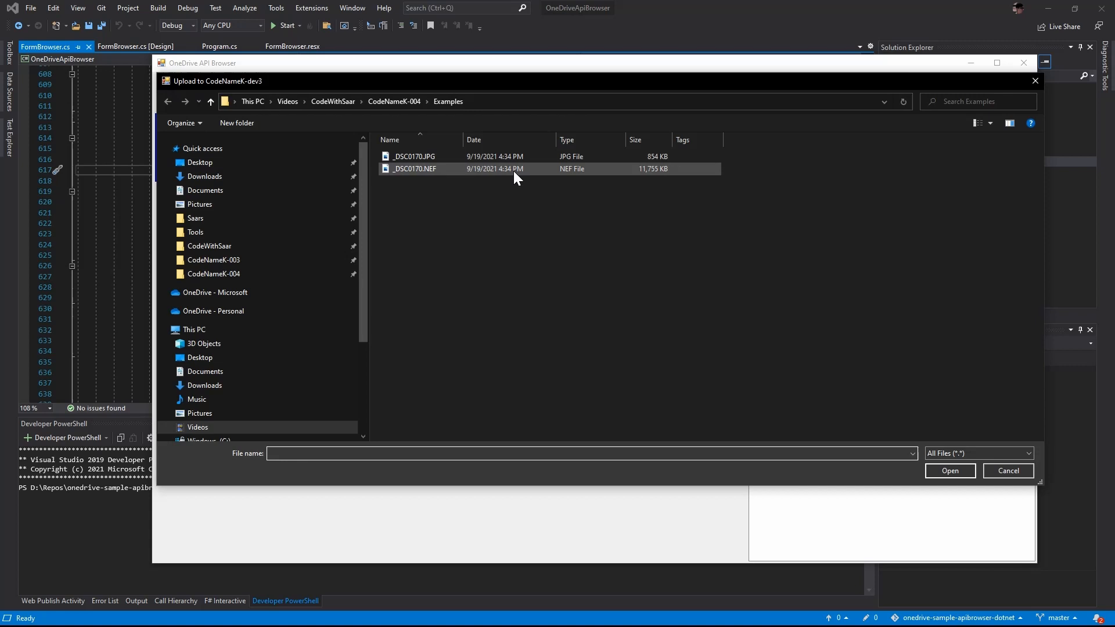
{"action": "left_click", "coordinate": [948, 470]}
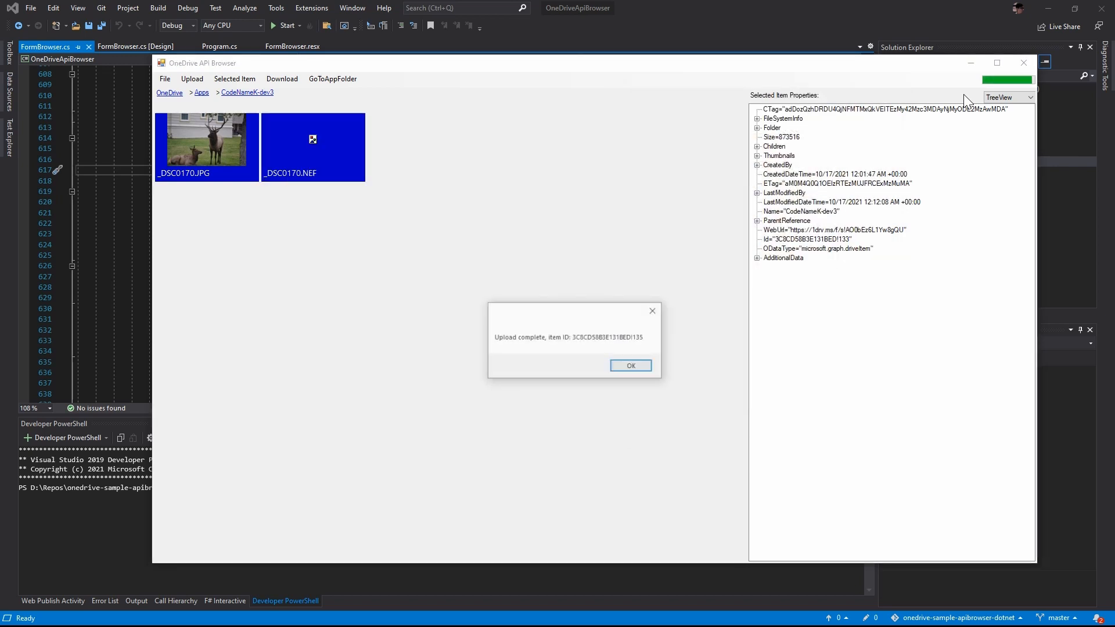
{"action": "left_click", "coordinate": [629, 364]}
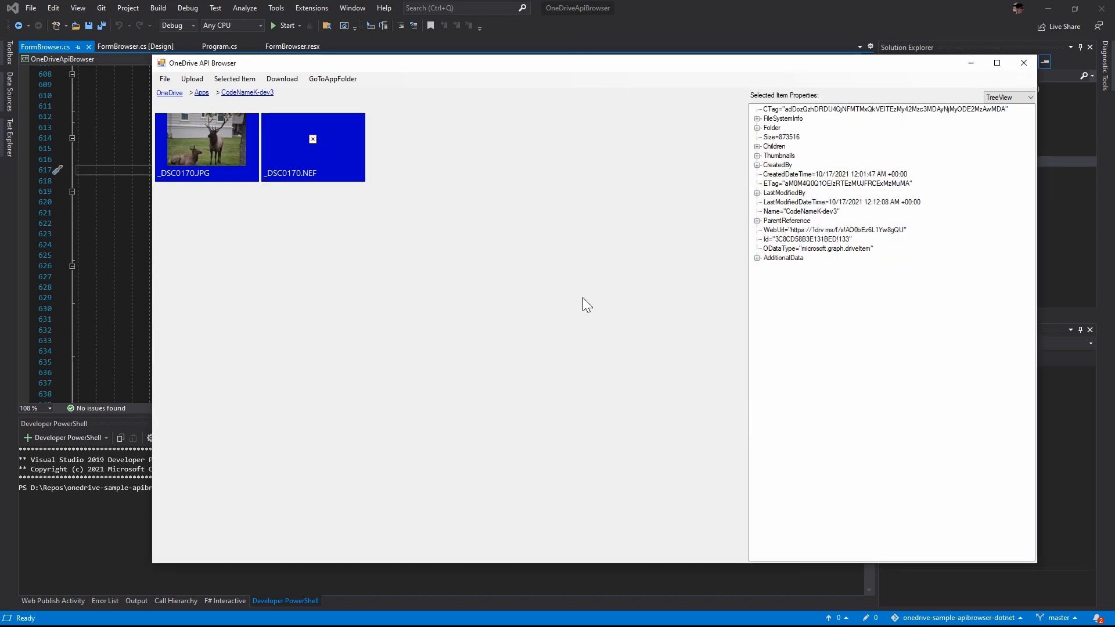
Let the CodeNameK-dev3 folder view refresh so the NEF entry appears
{"action": "left_click", "coordinate": [192, 78]}
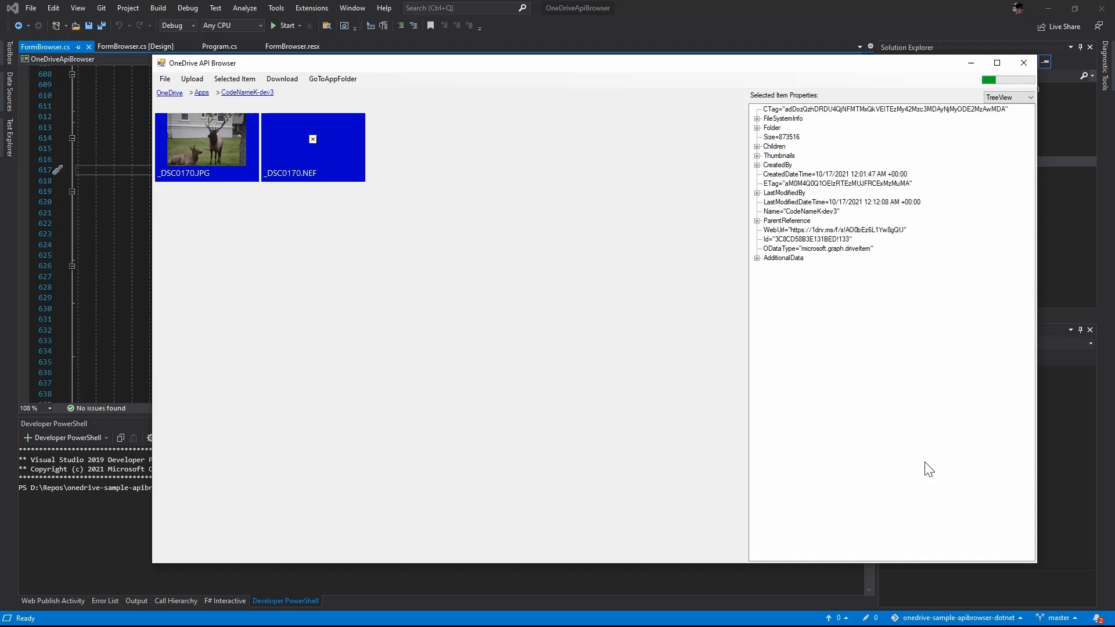
{"action": "mouse_move", "coordinate": [604, 285]}
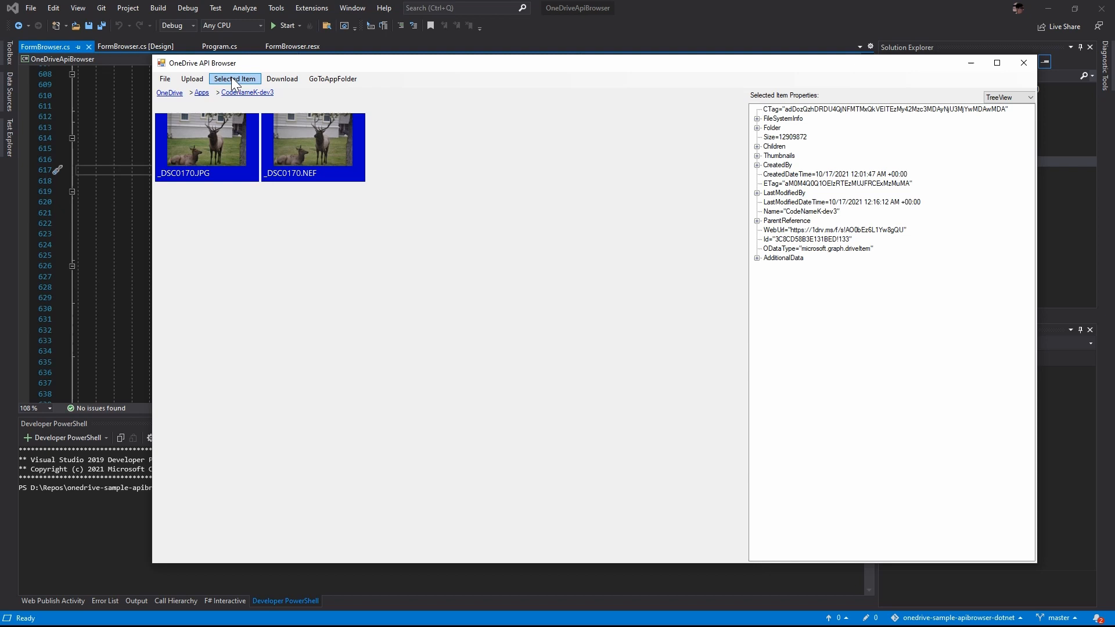
{"action": "mouse_move", "coordinate": [402, 276]}
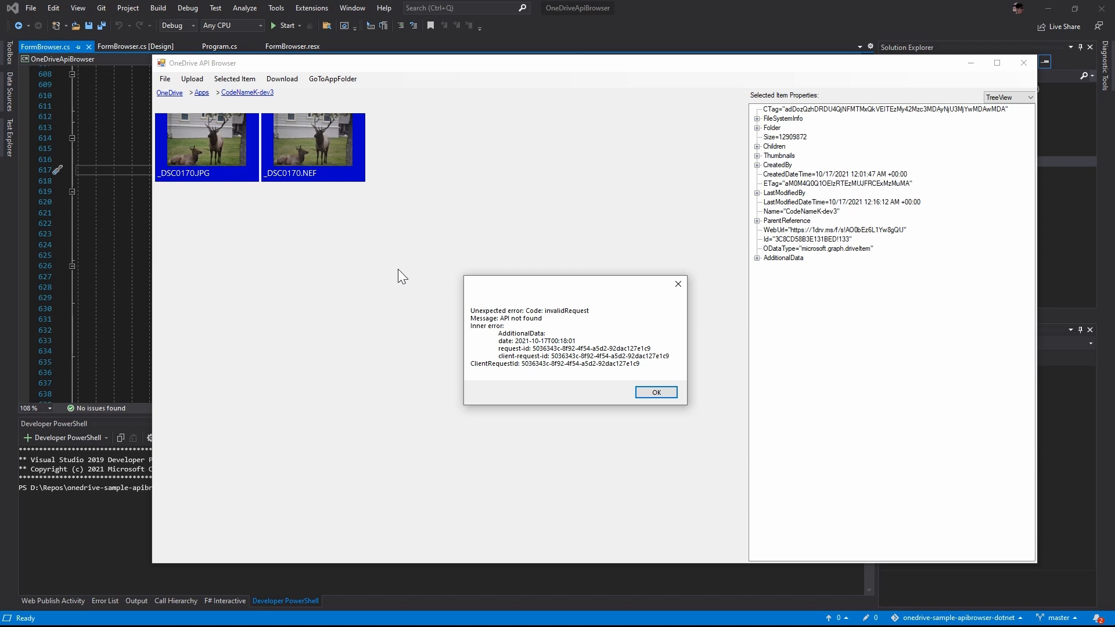
Acknowledge the invalidRequest 'API not found' error from checking out the NEF
{"action": "left_click", "coordinate": [654, 391]}
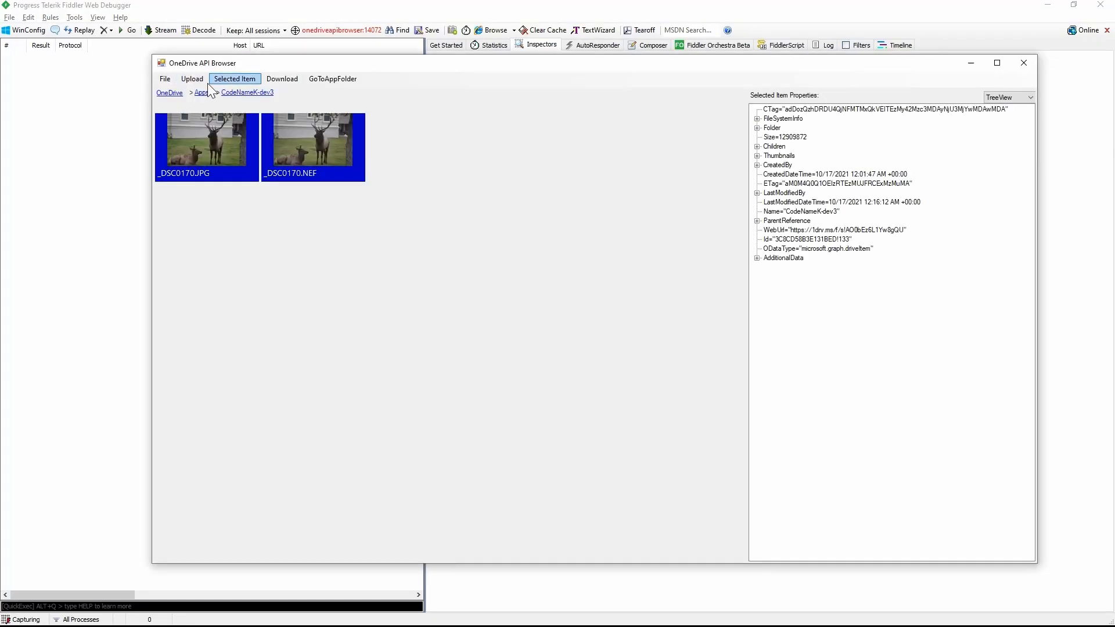
Check out the NEF again and inspect the captured 400 checkout POST in Fiddler's Composer
{"action": "left_click", "coordinate": [233, 77]}
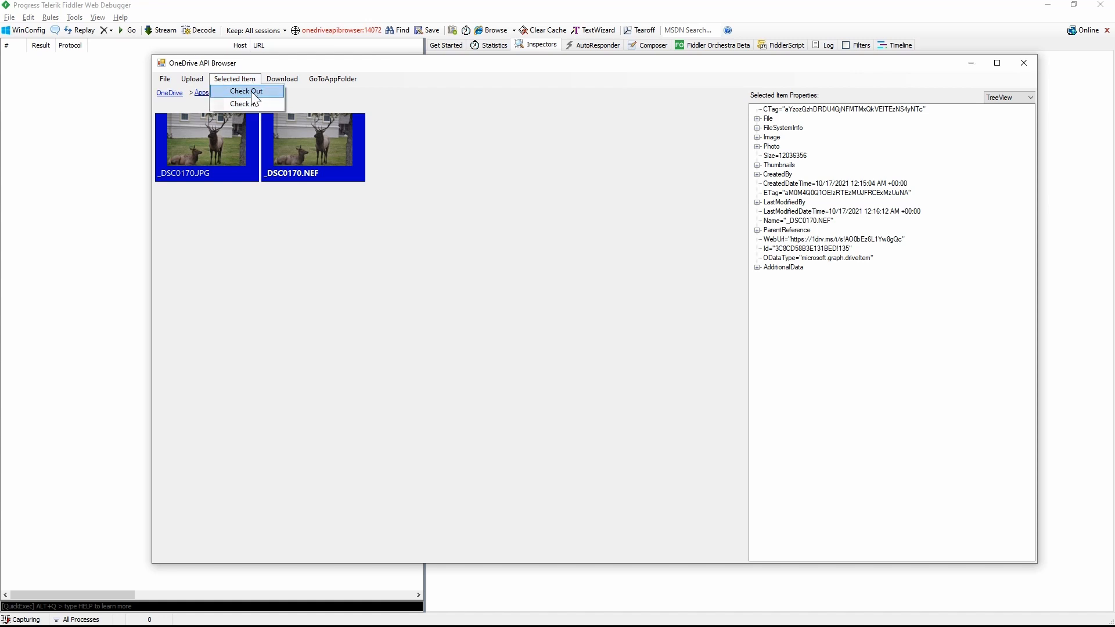
{"action": "left_click", "coordinate": [245, 91]}
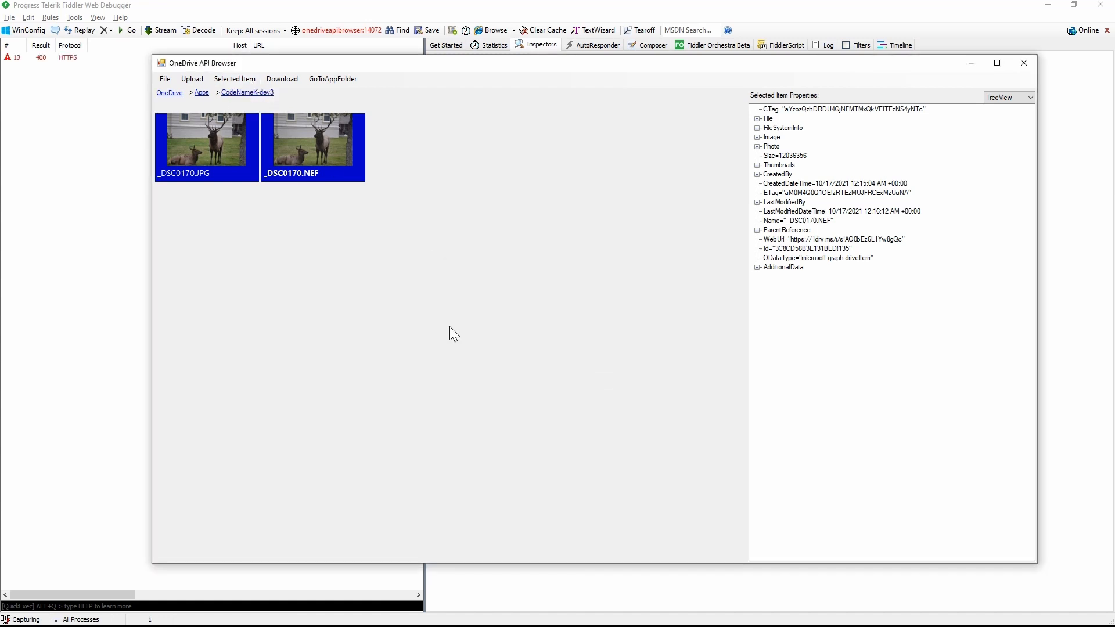
{"action": "left_click", "coordinate": [1022, 63]}
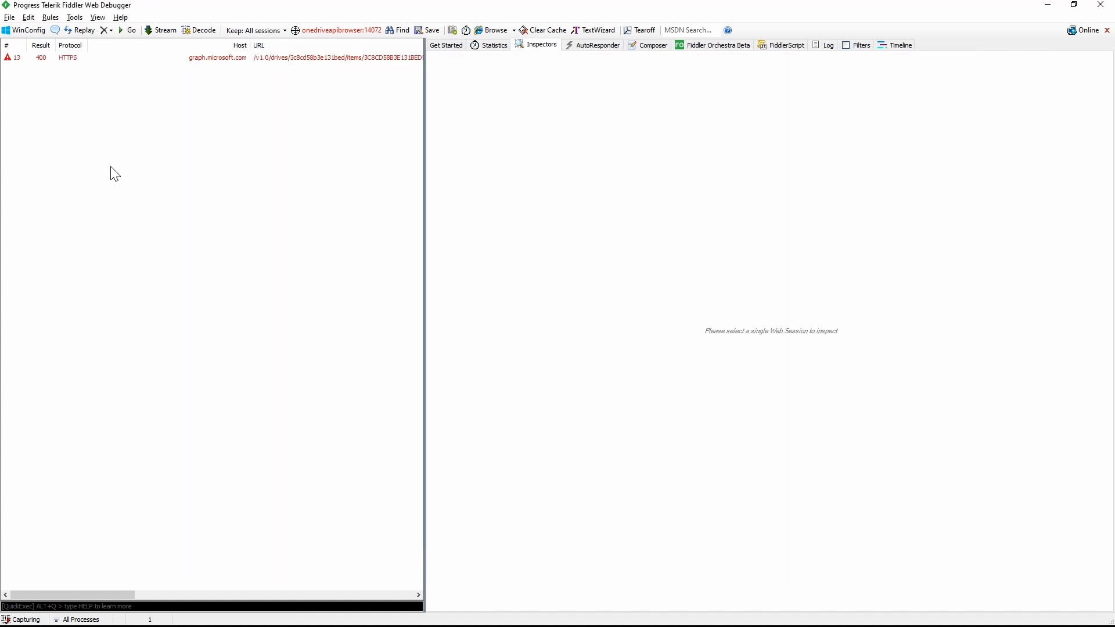
{"action": "left_click", "coordinate": [214, 58]}
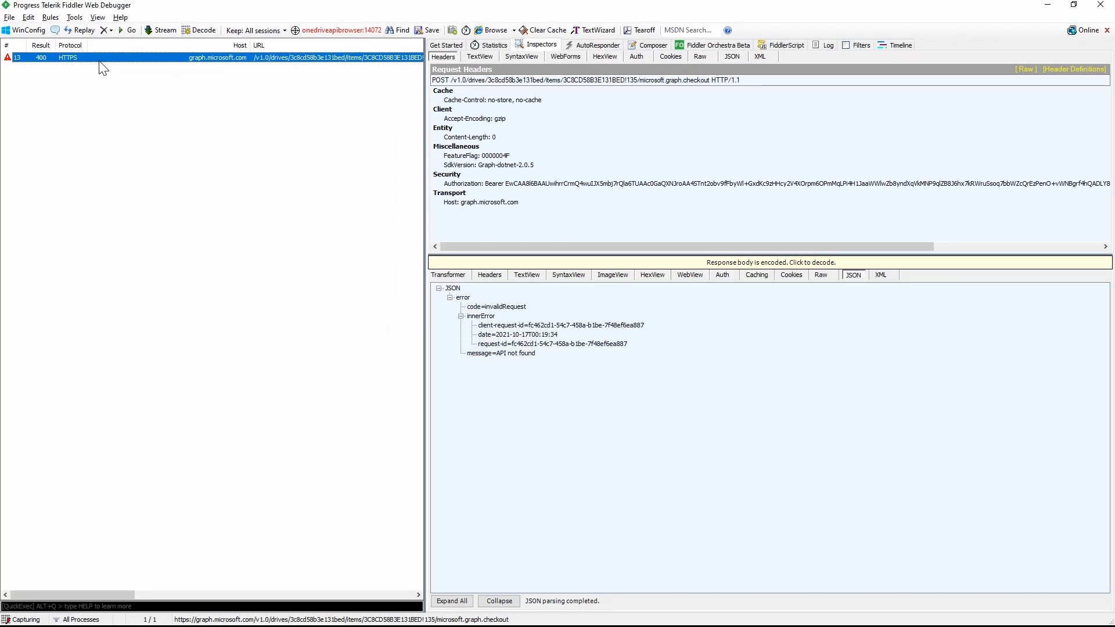
{"action": "left_click", "coordinate": [500, 353]}
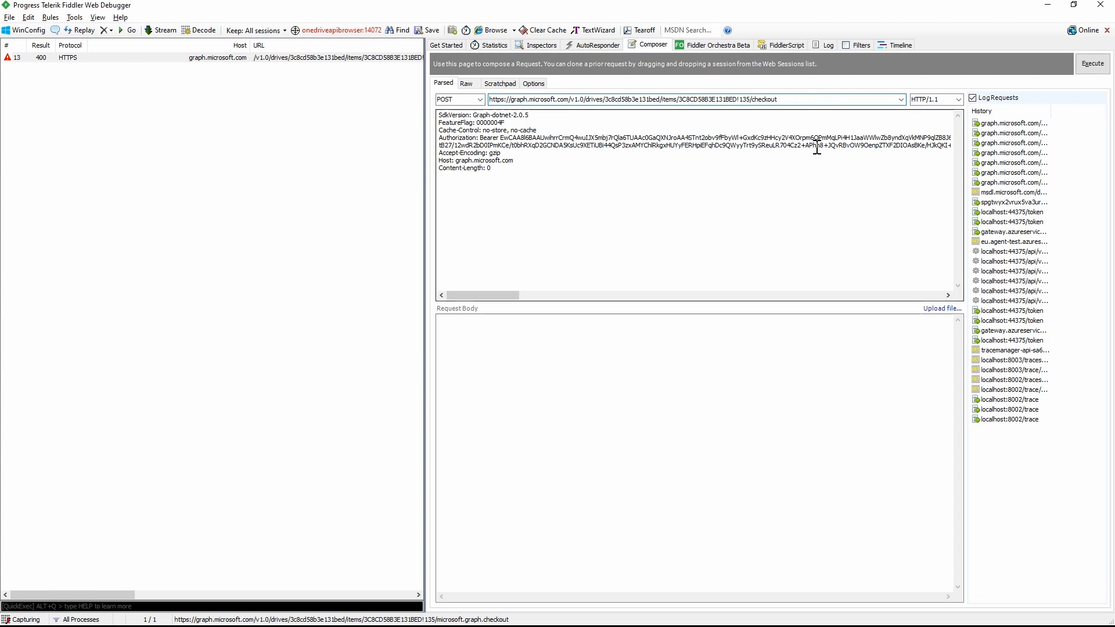
Show the POST /me/drive/items/{id}/checkout in Graph Explorer returning 204 No Content
{"action": "left_click", "coordinate": [1091, 63]}
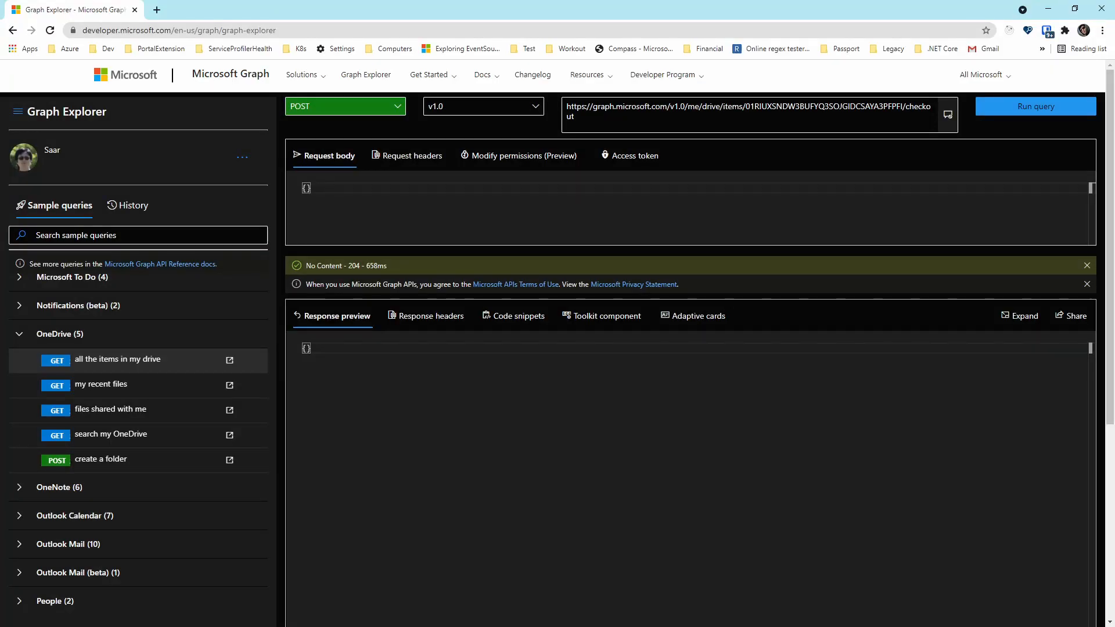
Switch to the closed msgraph-sdk-dotnet issue #1145 on checkout/checkin via the SDK
{"action": "left_click", "coordinate": [754, 113]}
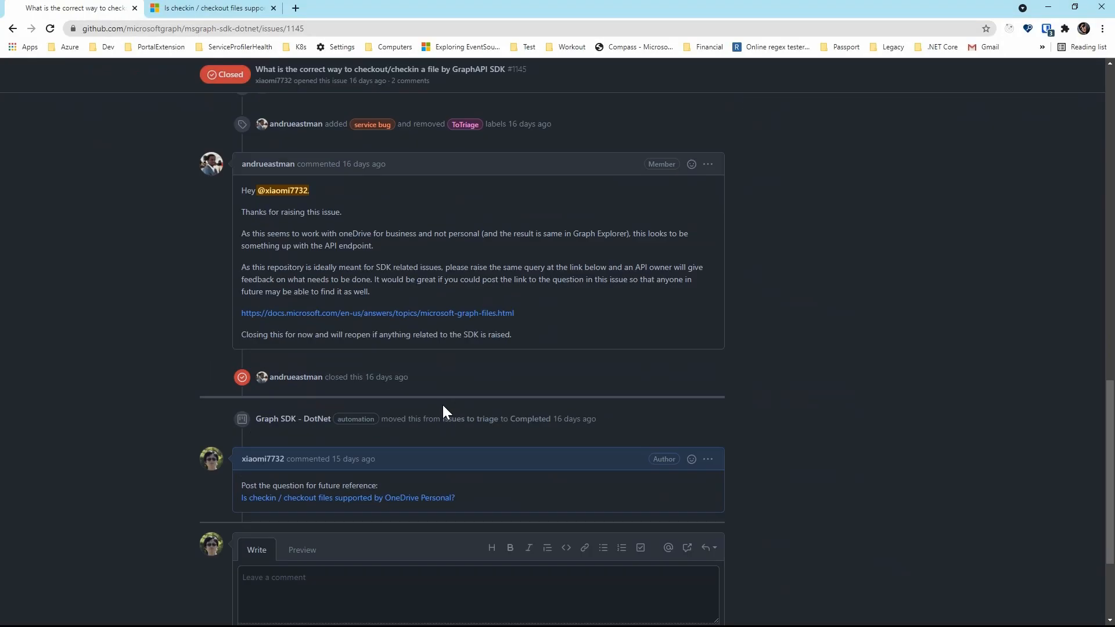
Follow the linked Docs Q&A question and read the answer that OneDrive Personal lacks checkin/checkout
{"action": "scroll", "scroll_direction": "down", "scroll_amount": 3}
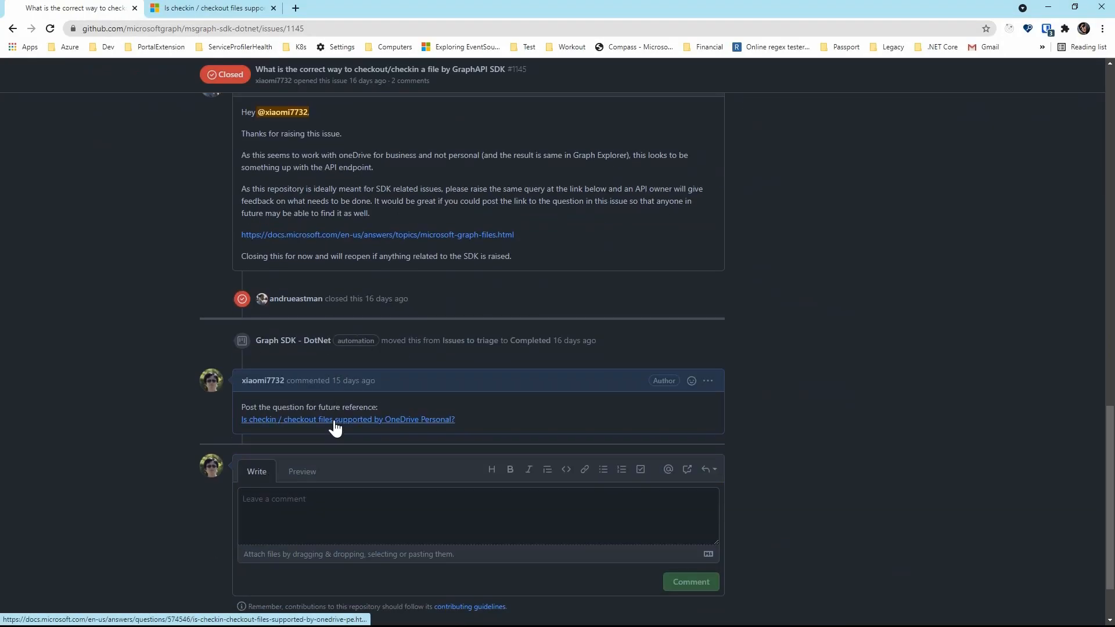
{"action": "left_click", "coordinate": [347, 419]}
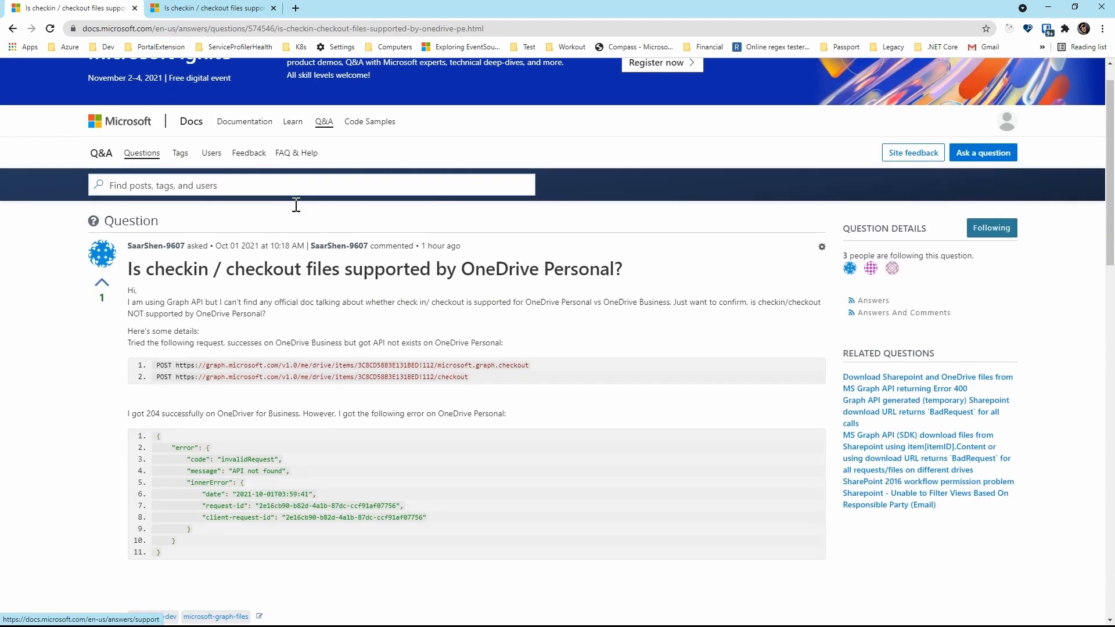
{"action": "scroll", "scroll_direction": "down", "scroll_amount": 3}
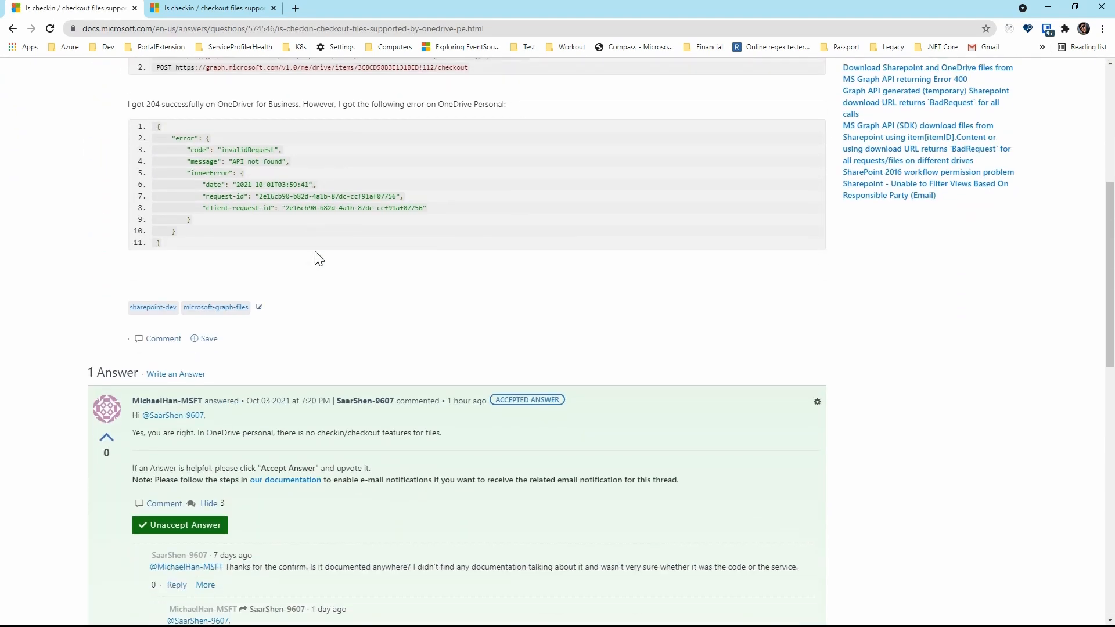
{"action": "scroll", "scroll_direction": "down", "scroll_amount": 3}
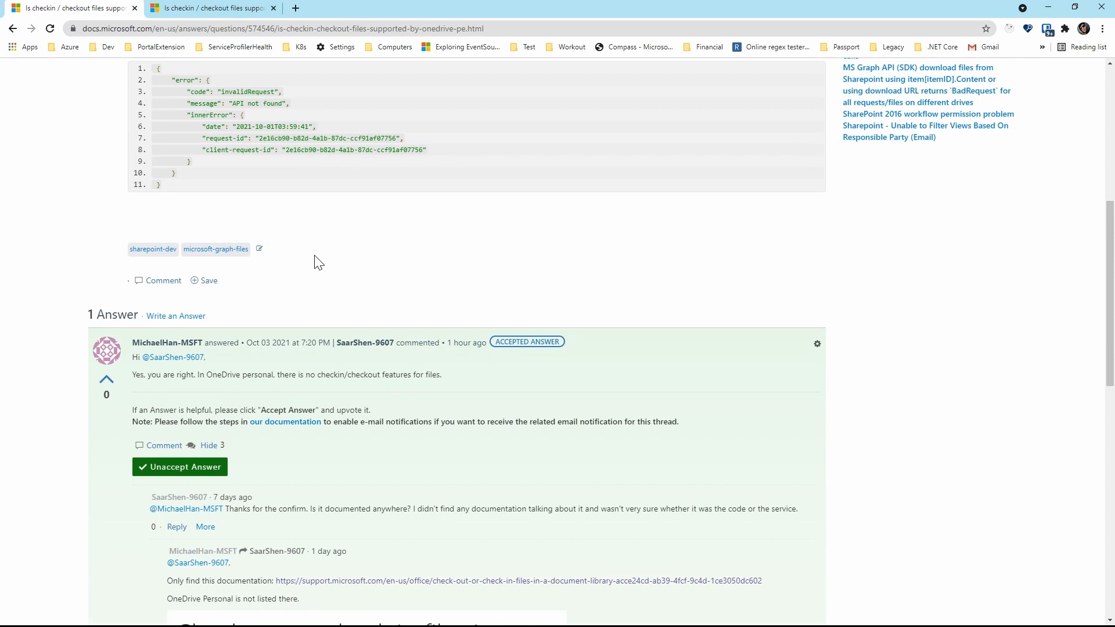